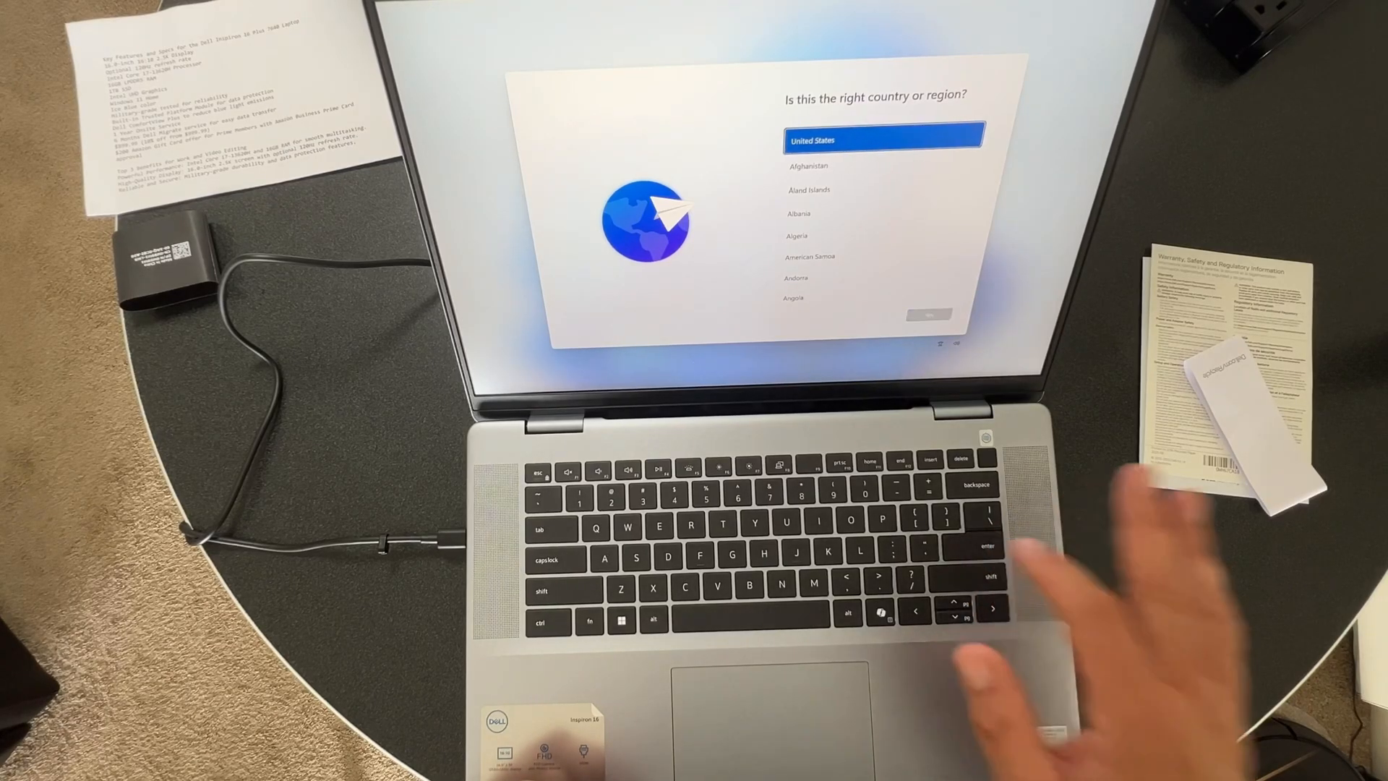
# Step: Confirm United States region and US keyboard layout, skipping the second layout
pyautogui.click(925, 313)
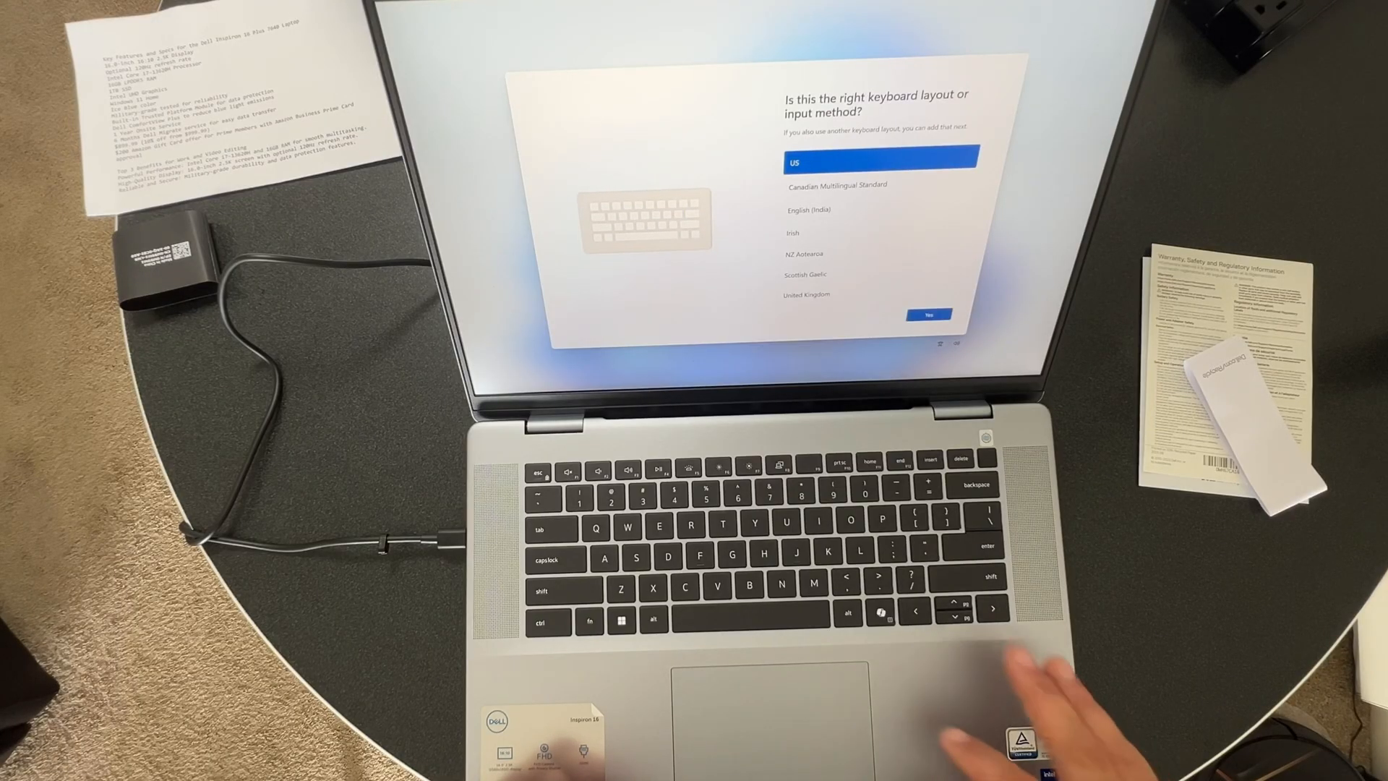
pyautogui.click(929, 314)
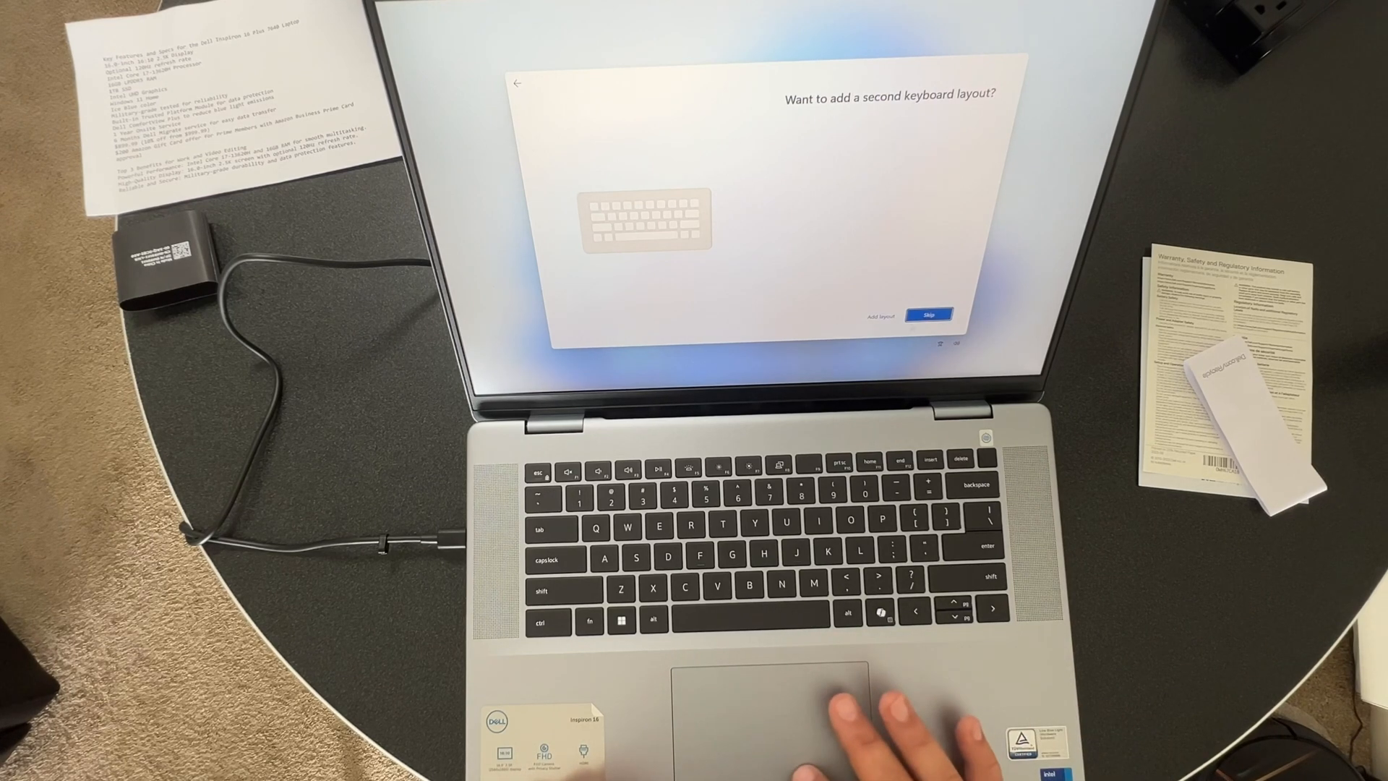
pyautogui.click(930, 314)
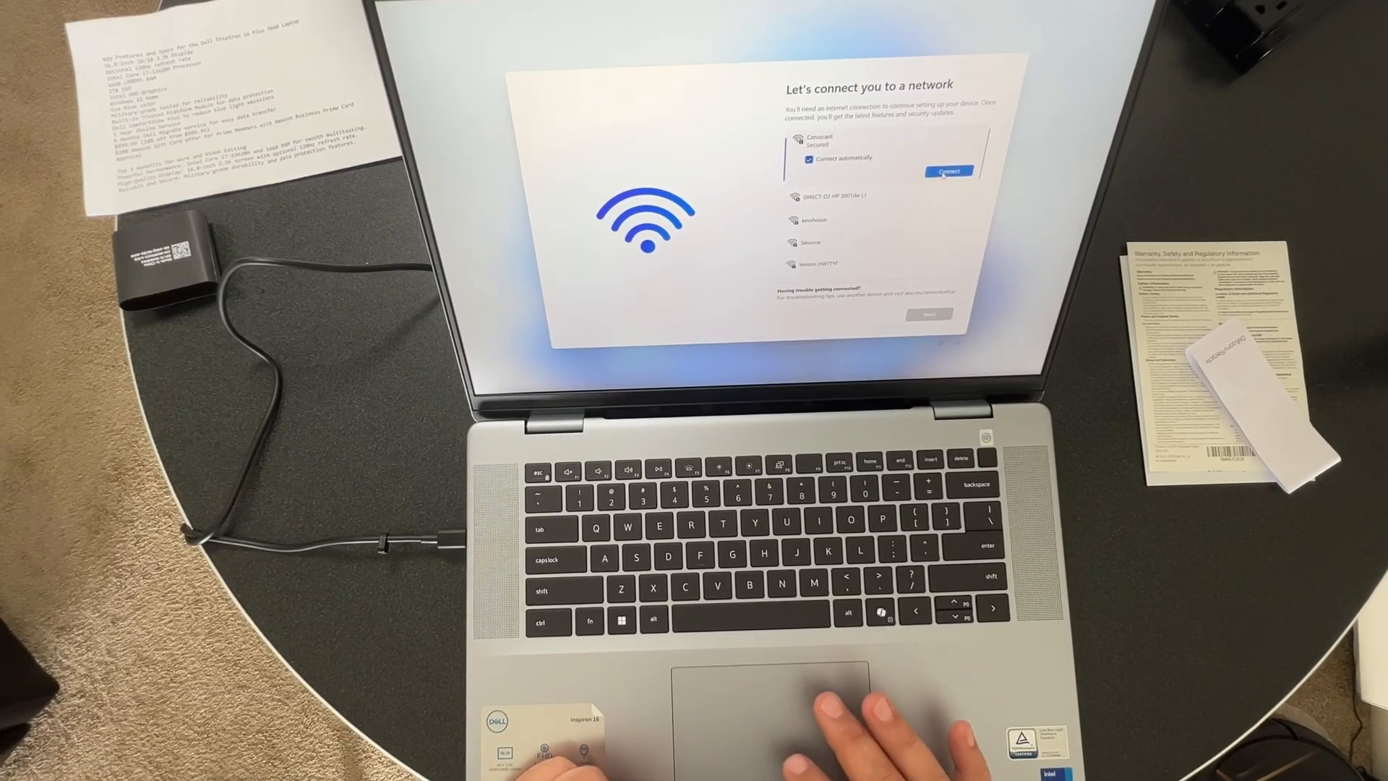
# Step: Connect to the chosen Wi‑Fi network and continue to the License Agreement
pyautogui.click(946, 170)
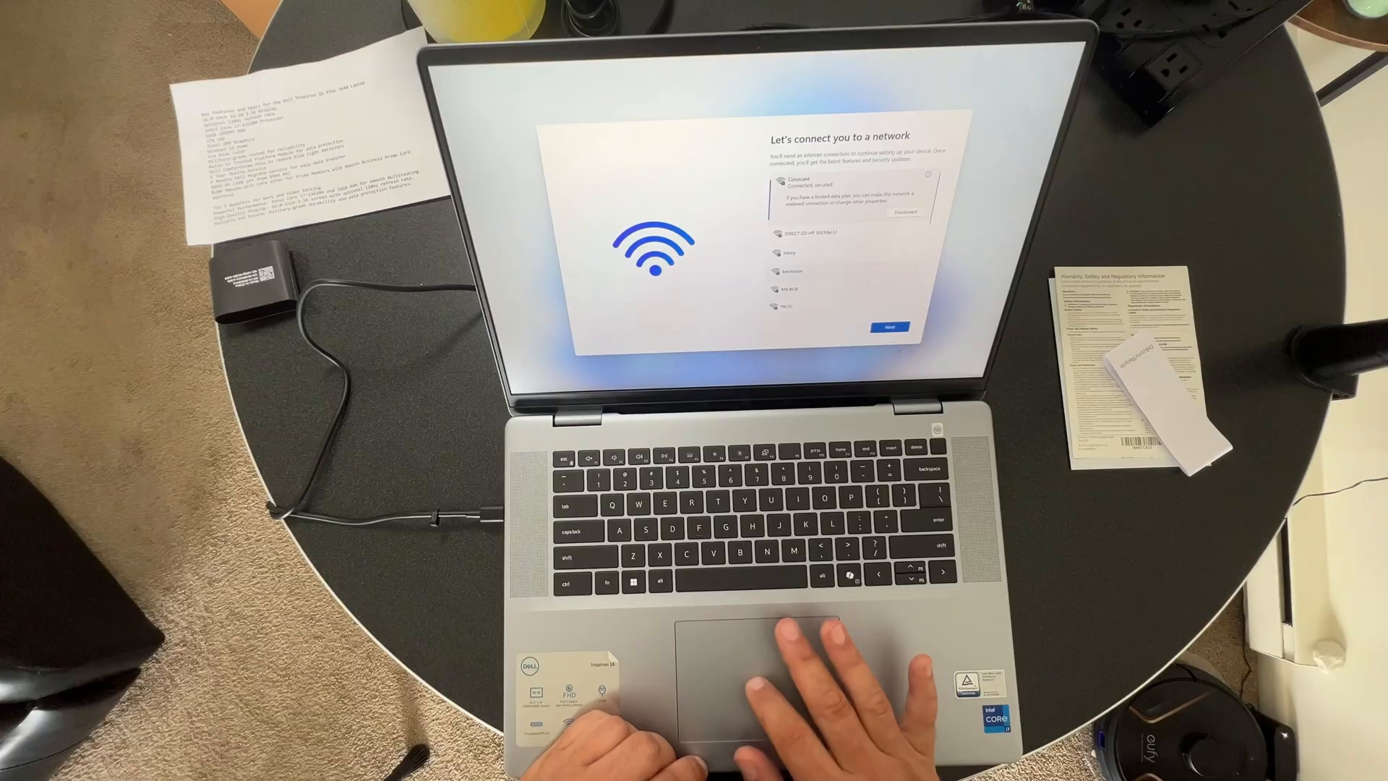
pyautogui.click(888, 327)
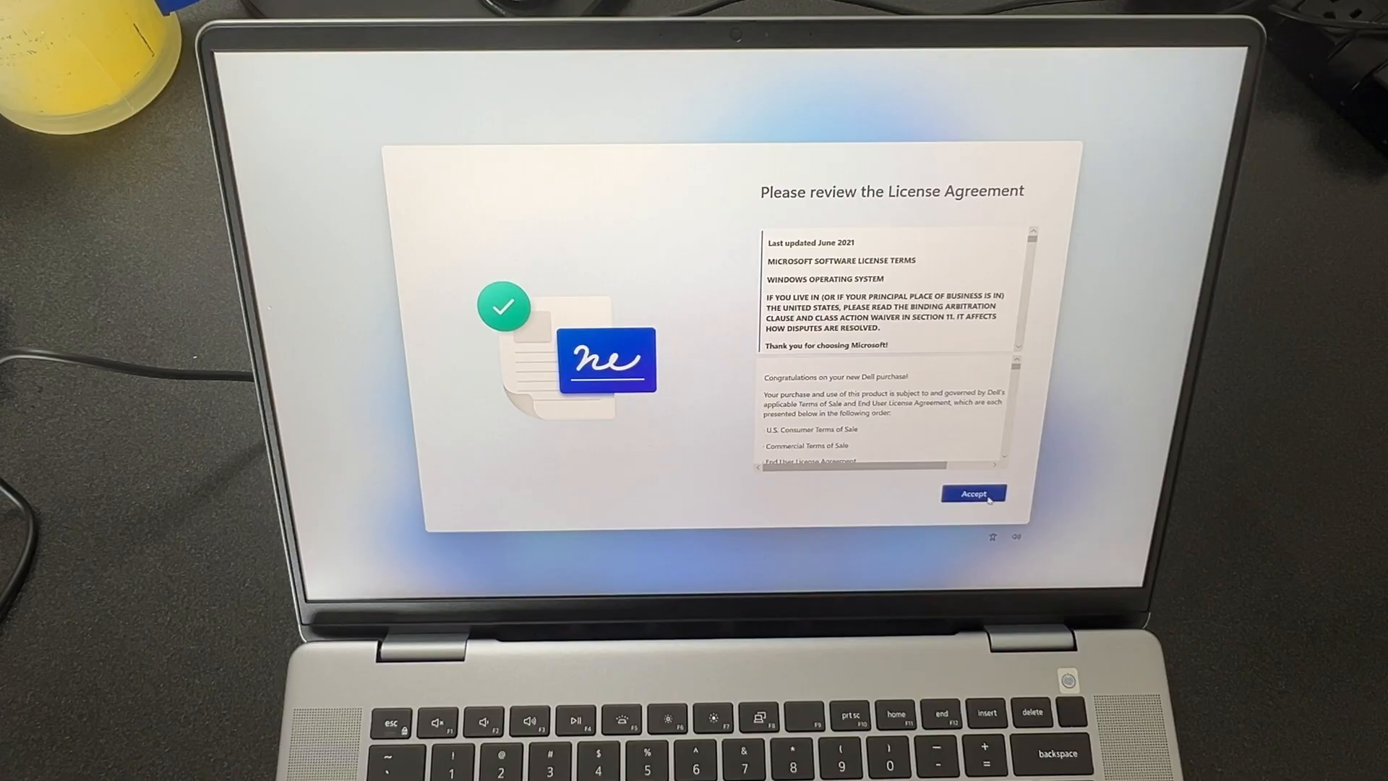
# Step: Accept the license, skip device naming, and begin Microsoft account sign-in
pyautogui.click(972, 492)
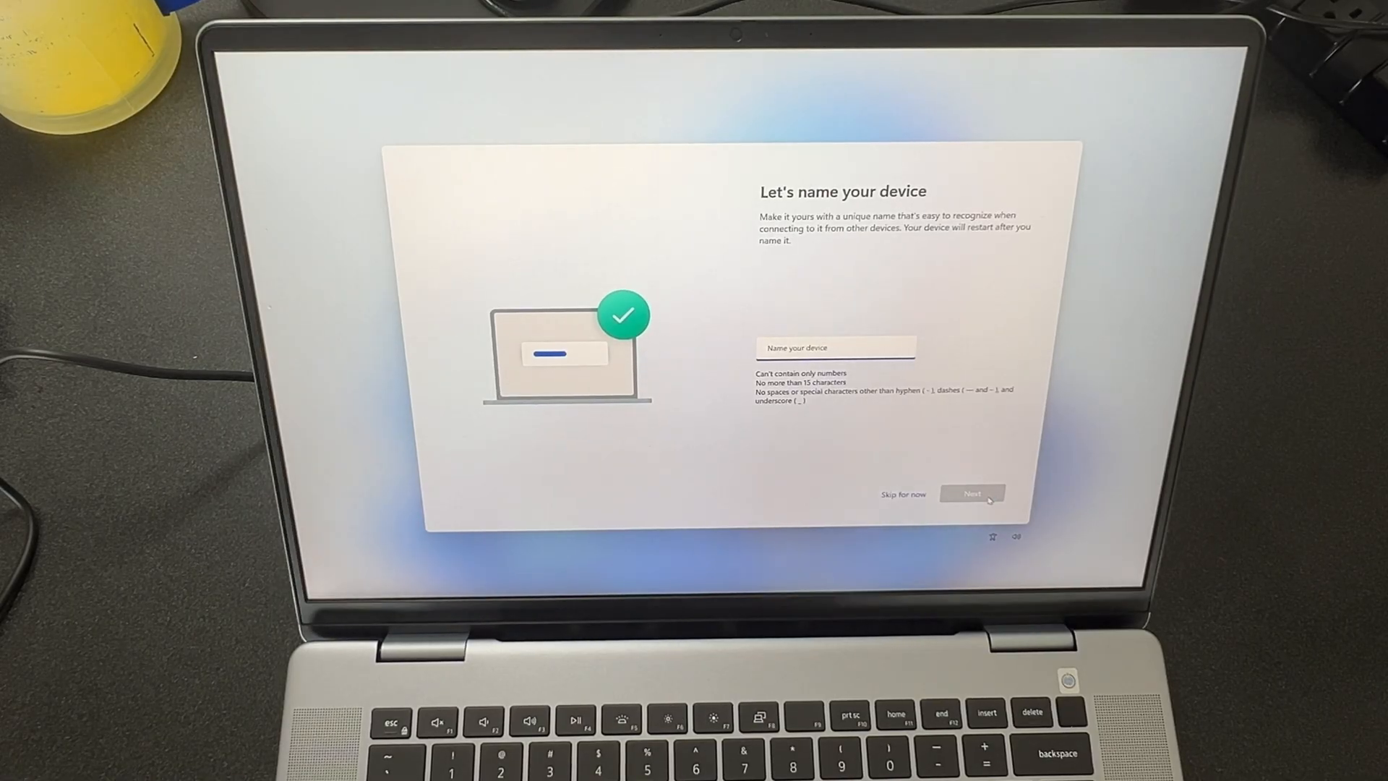
pyautogui.click(971, 493)
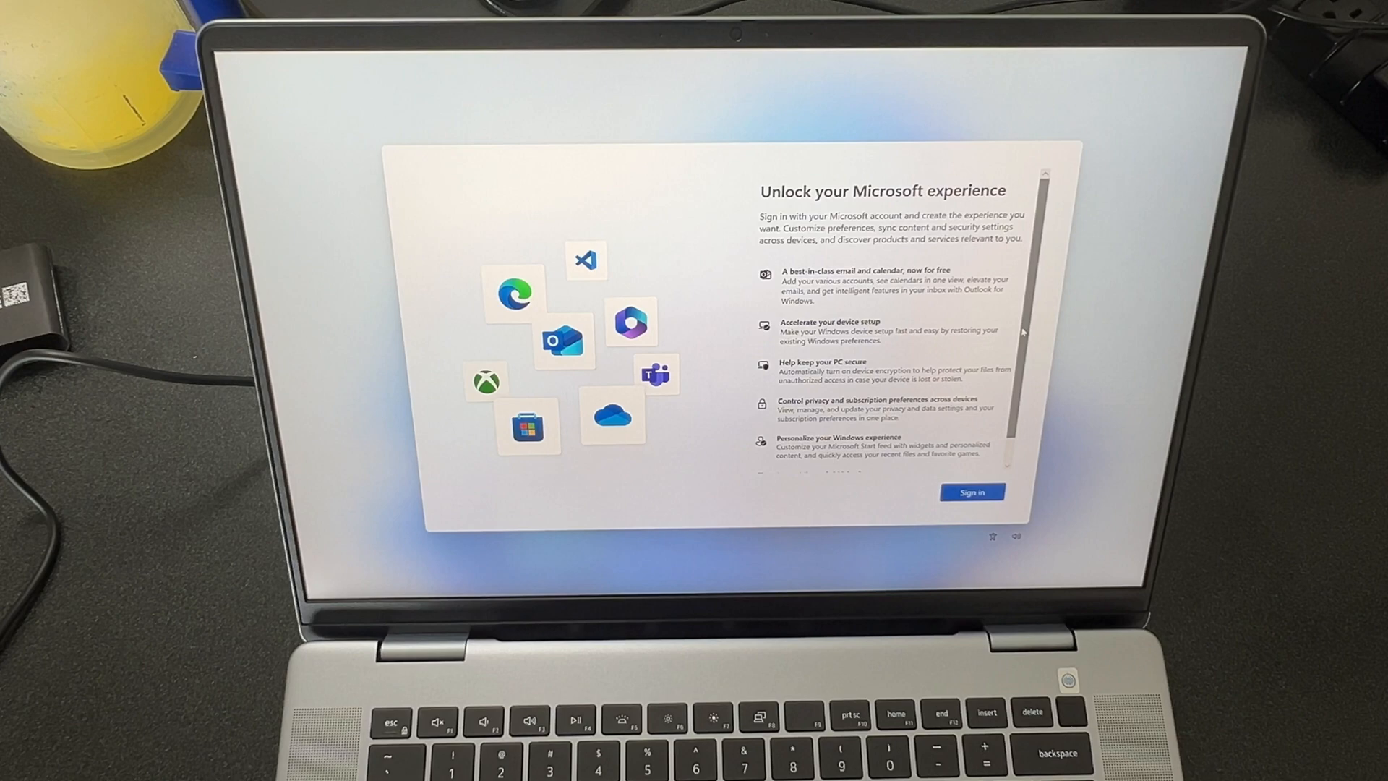
pyautogui.scroll(-3)
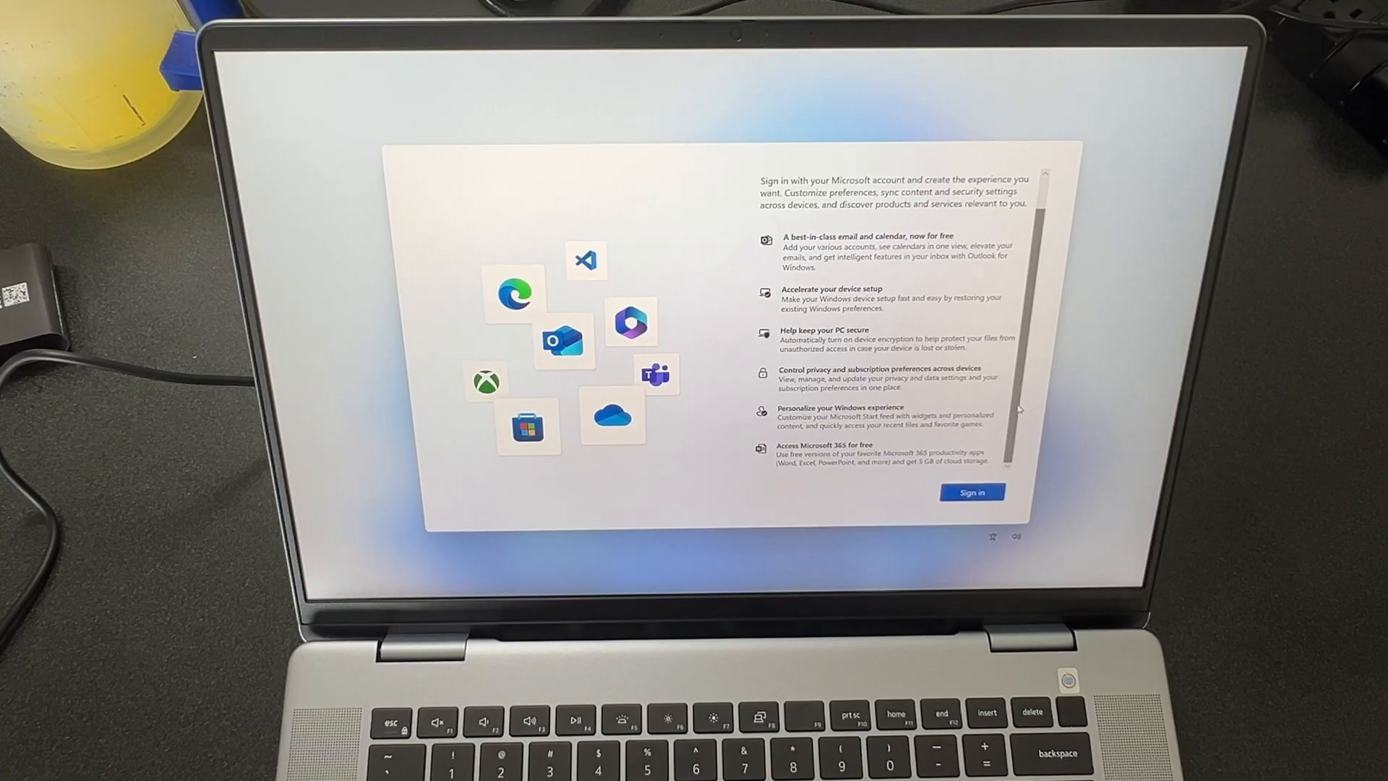
pyautogui.click(971, 491)
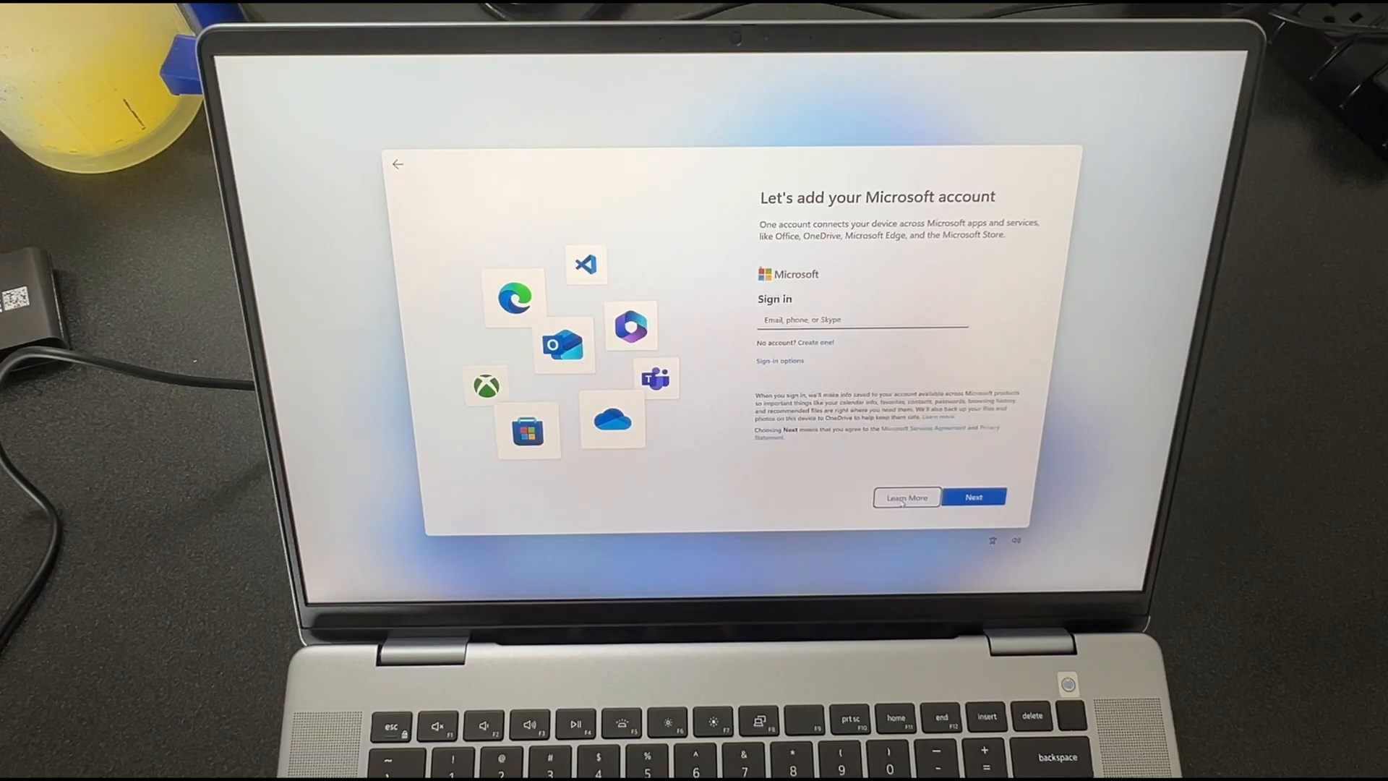
# Step: Submit the account email and sign in with the emailed code
pyautogui.click(905, 496)
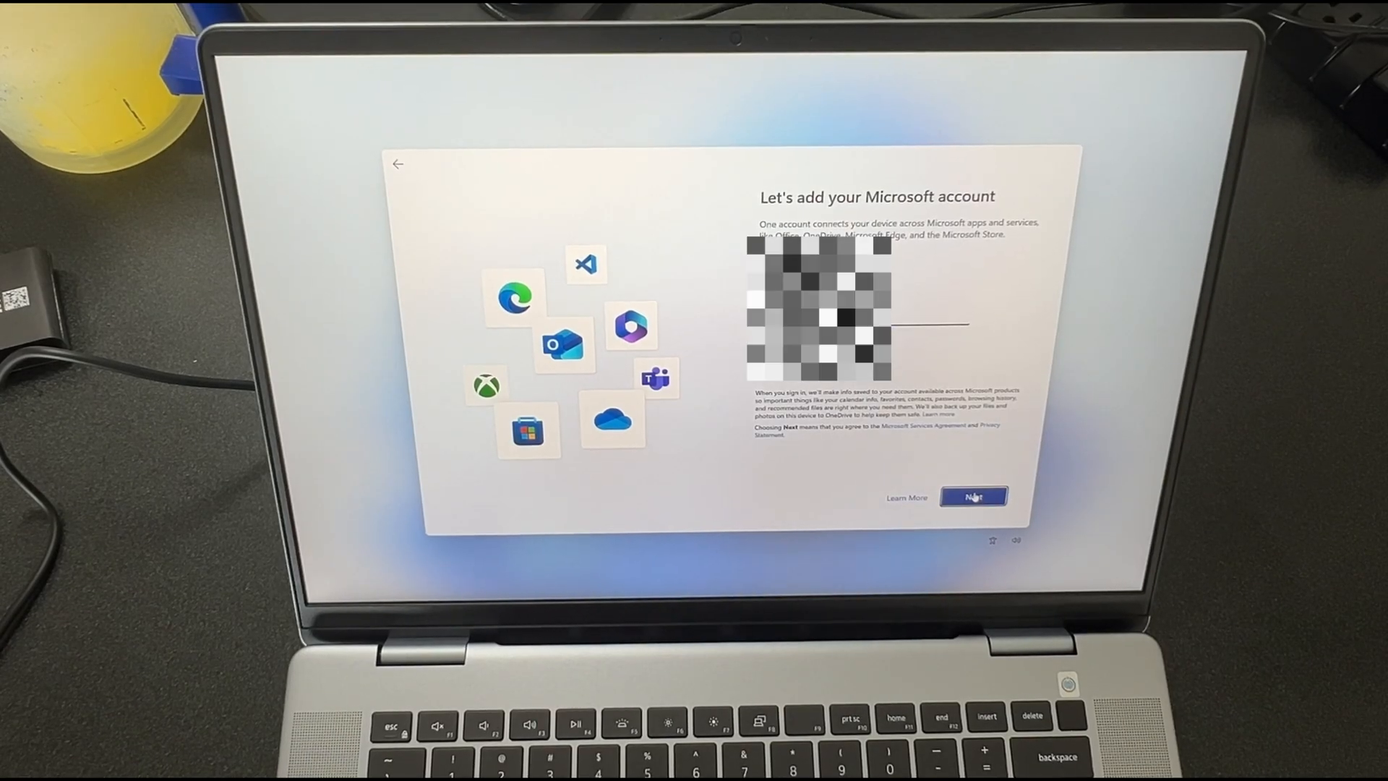
pyautogui.click(973, 496)
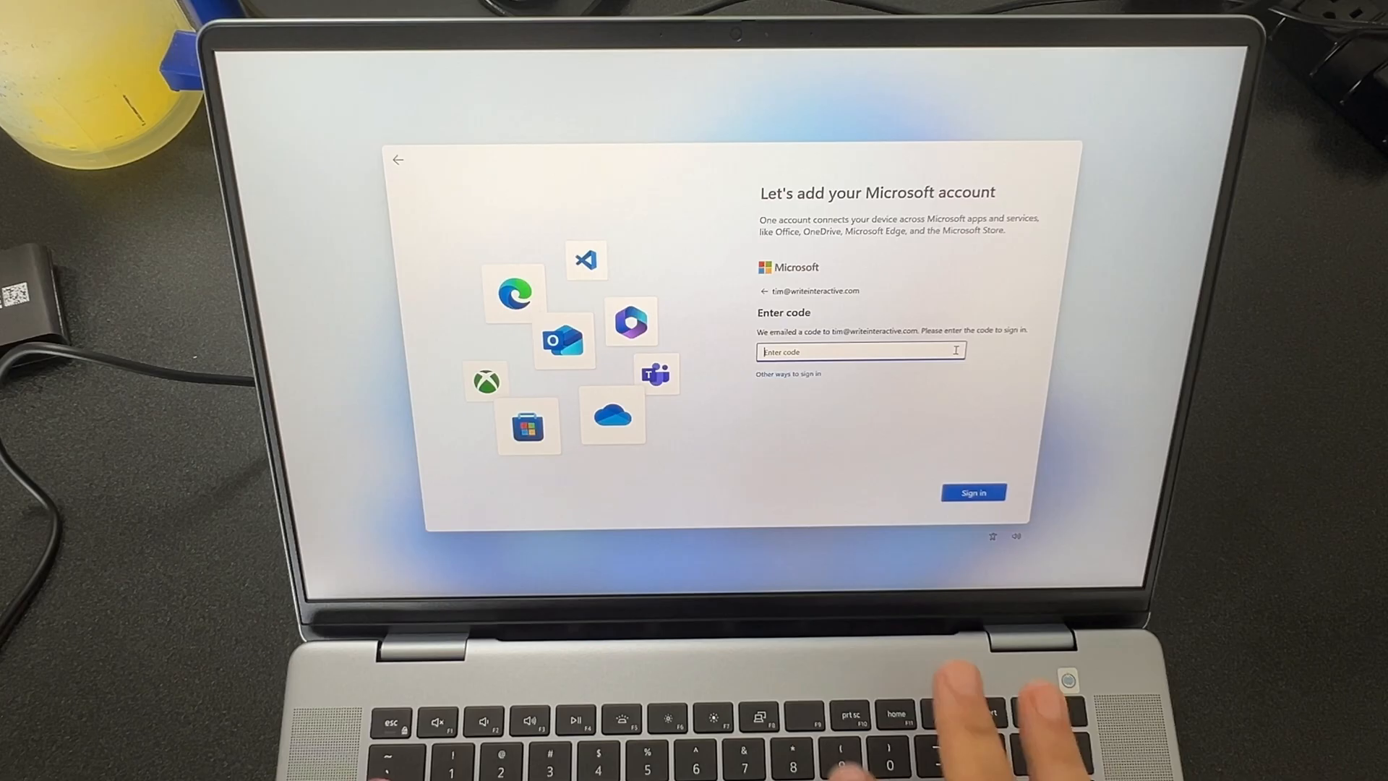
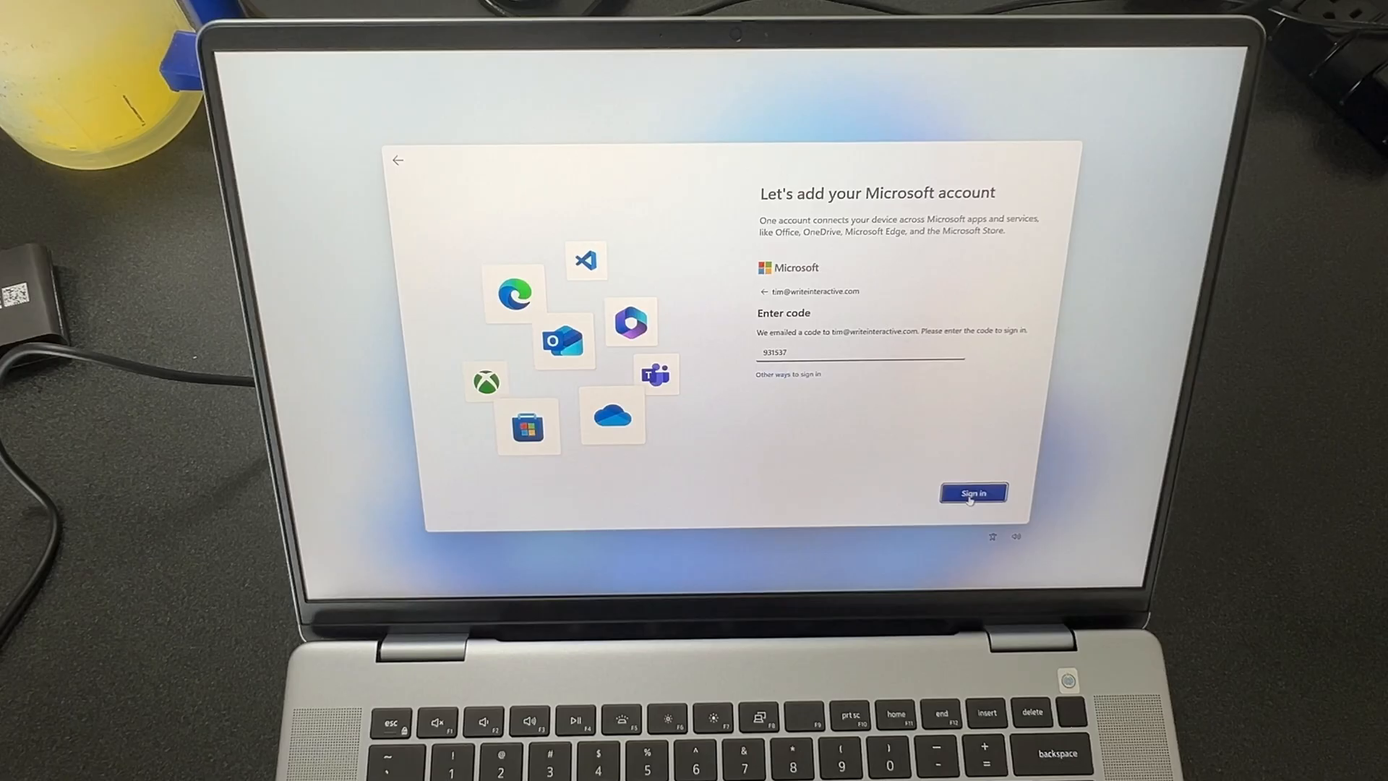
pyautogui.click(973, 491)
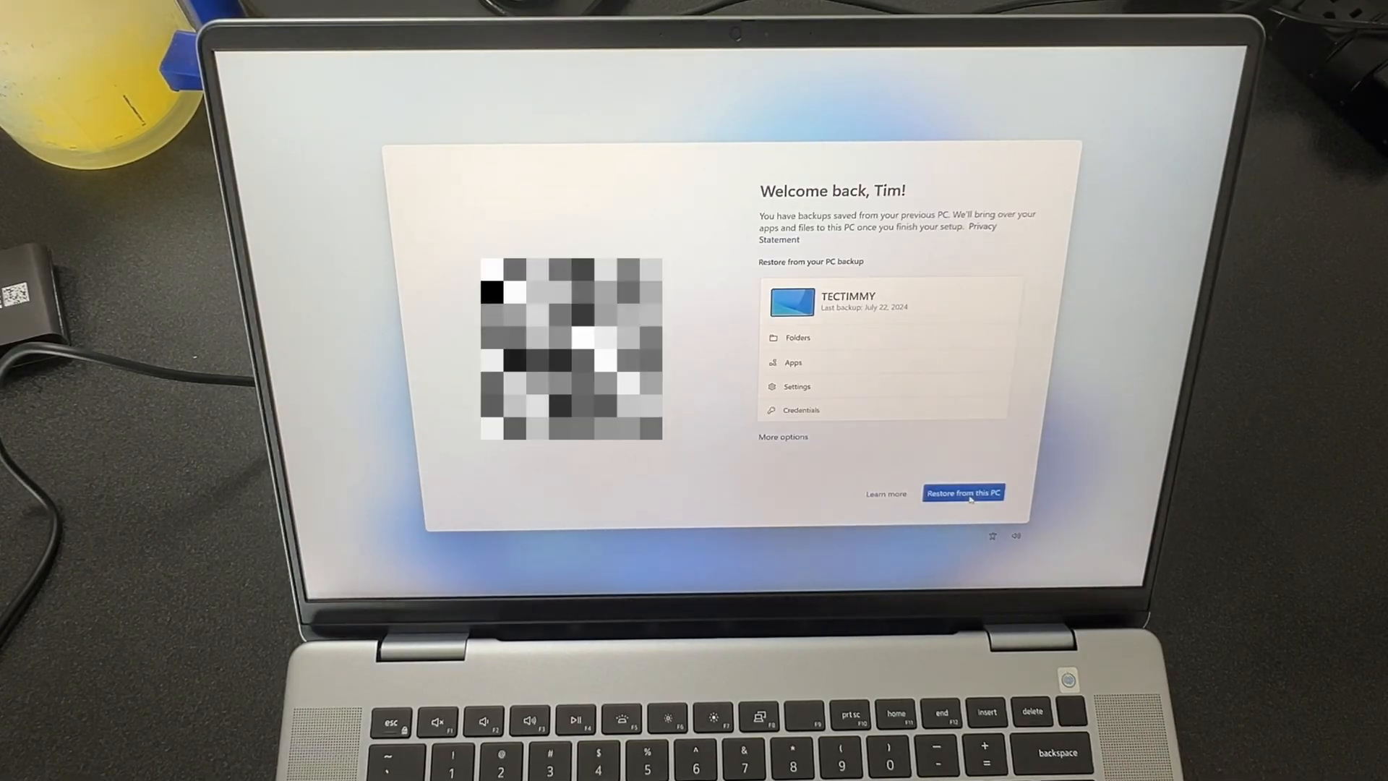
# Step: Restore from the previous PC backup and enroll fingerprint sign-in
pyautogui.click(962, 491)
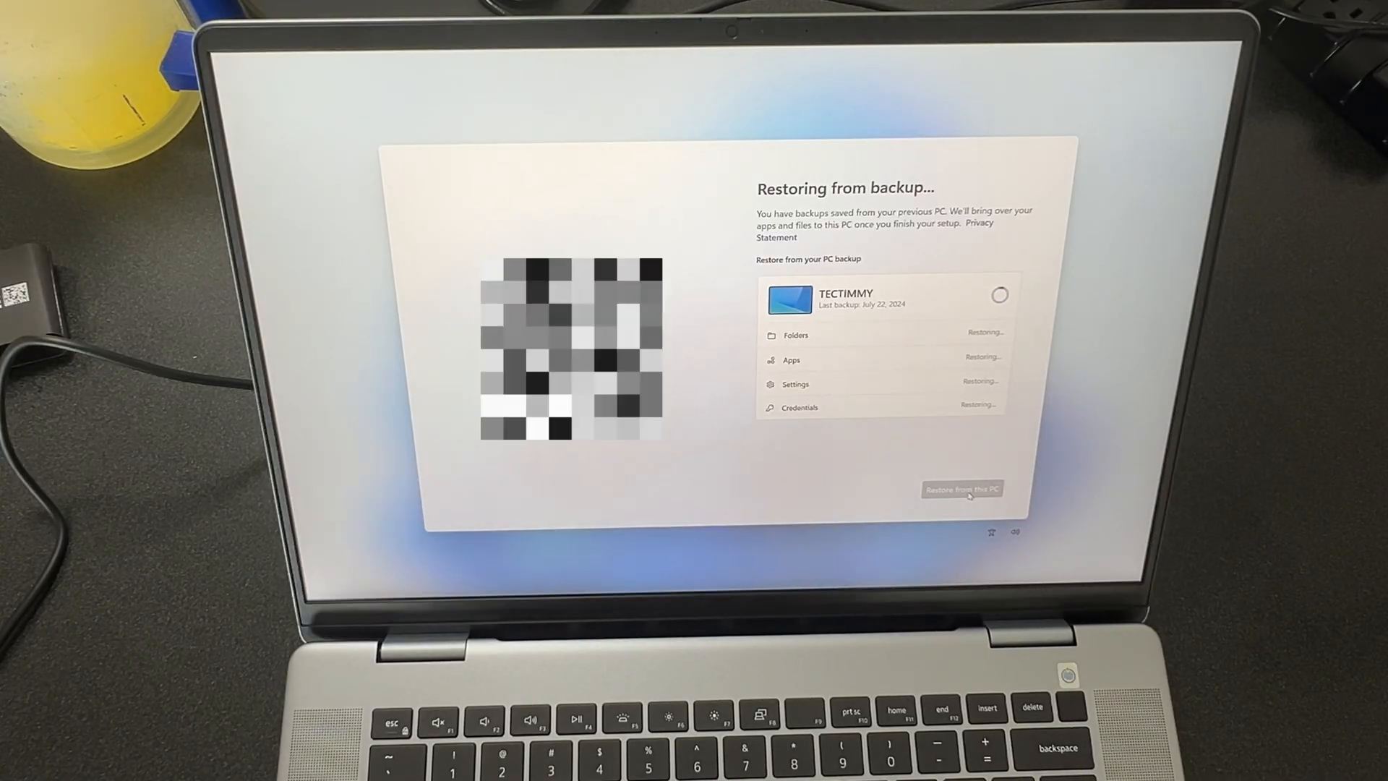
pyautogui.click(962, 490)
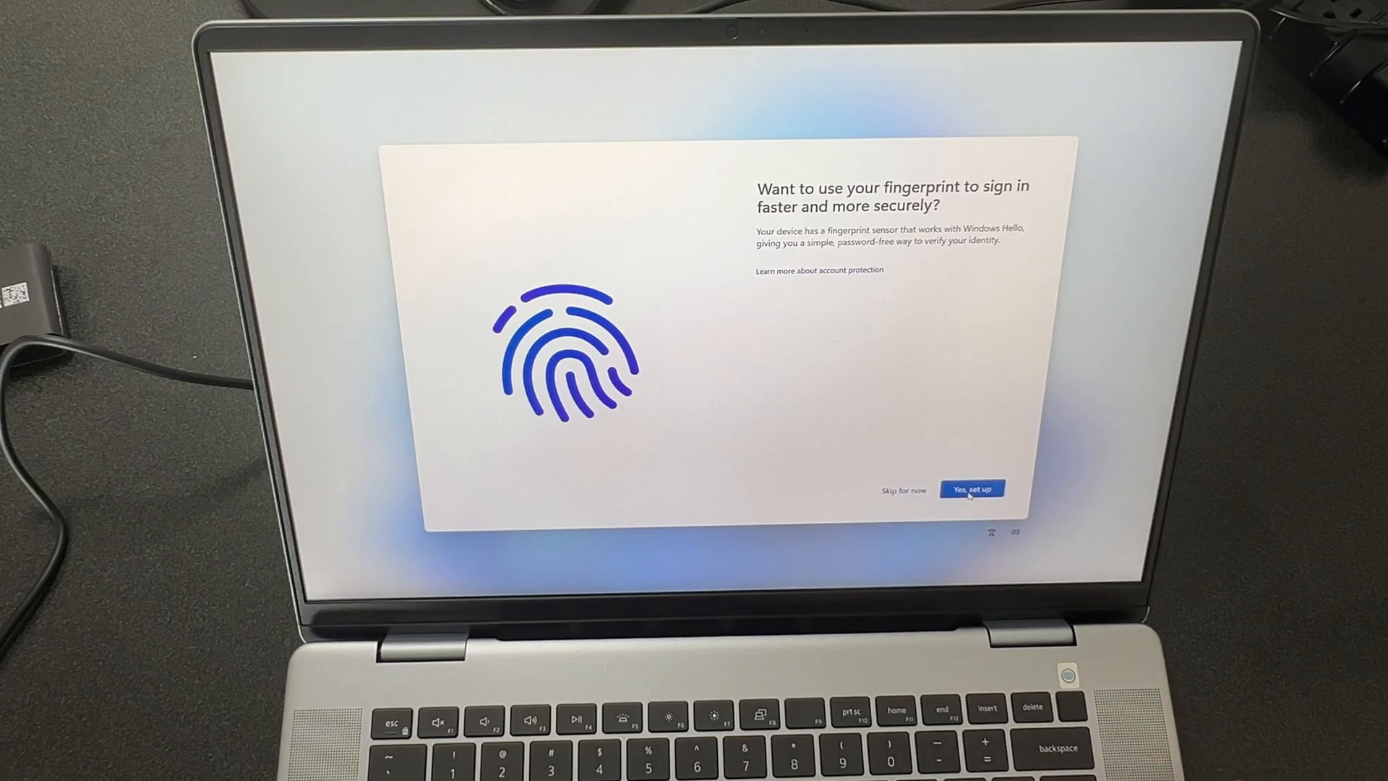
pyautogui.click(971, 488)
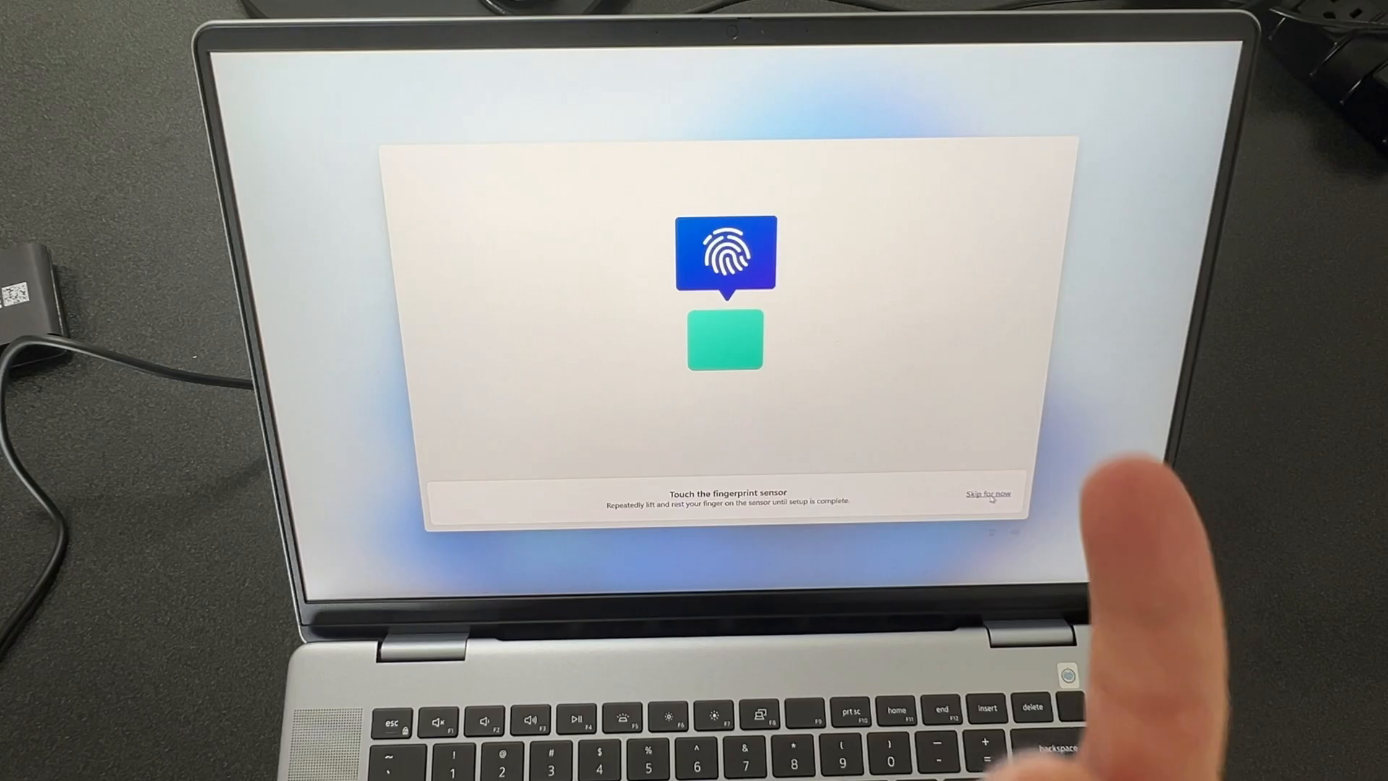
pyautogui.click(1067, 676)
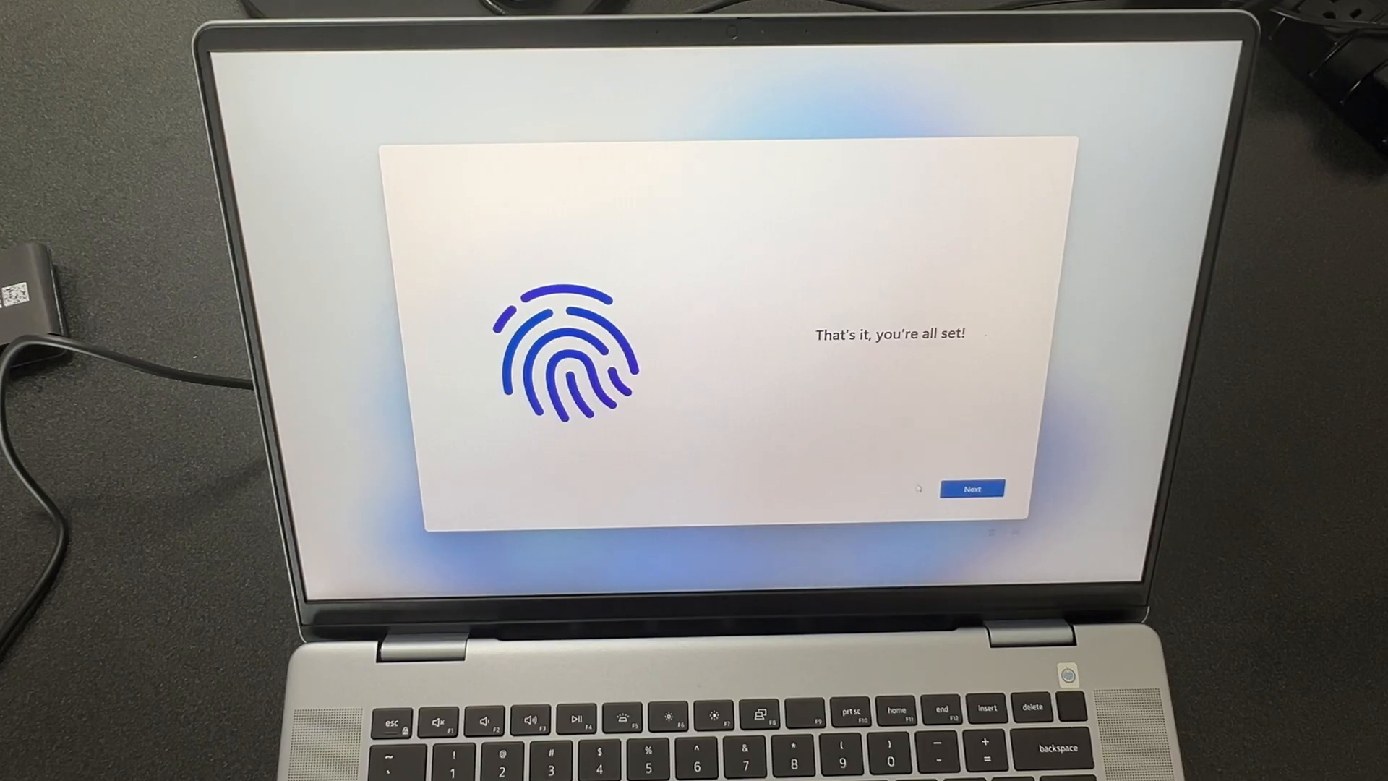
# Step: Create and confirm a Windows Hello PIN after fingerprint setup
pyautogui.click(971, 487)
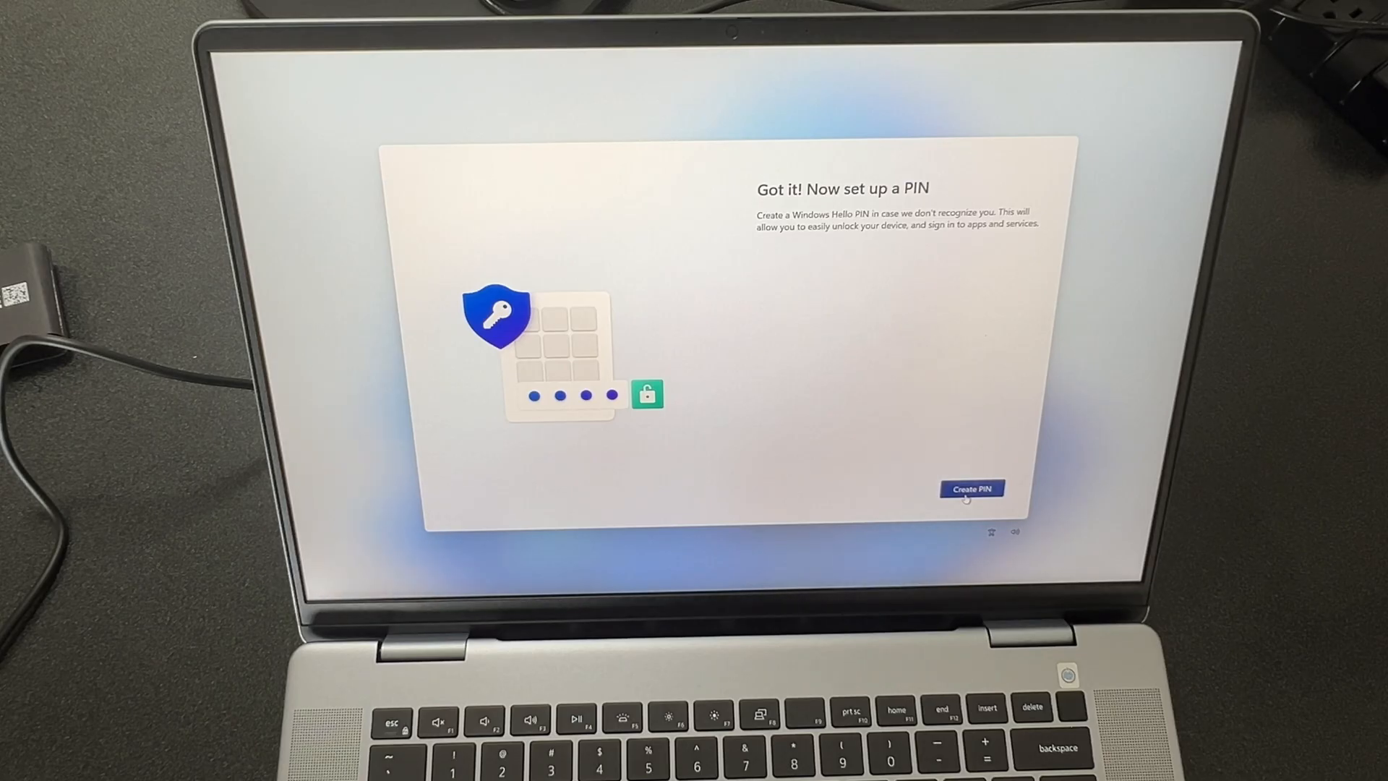
pyautogui.click(972, 487)
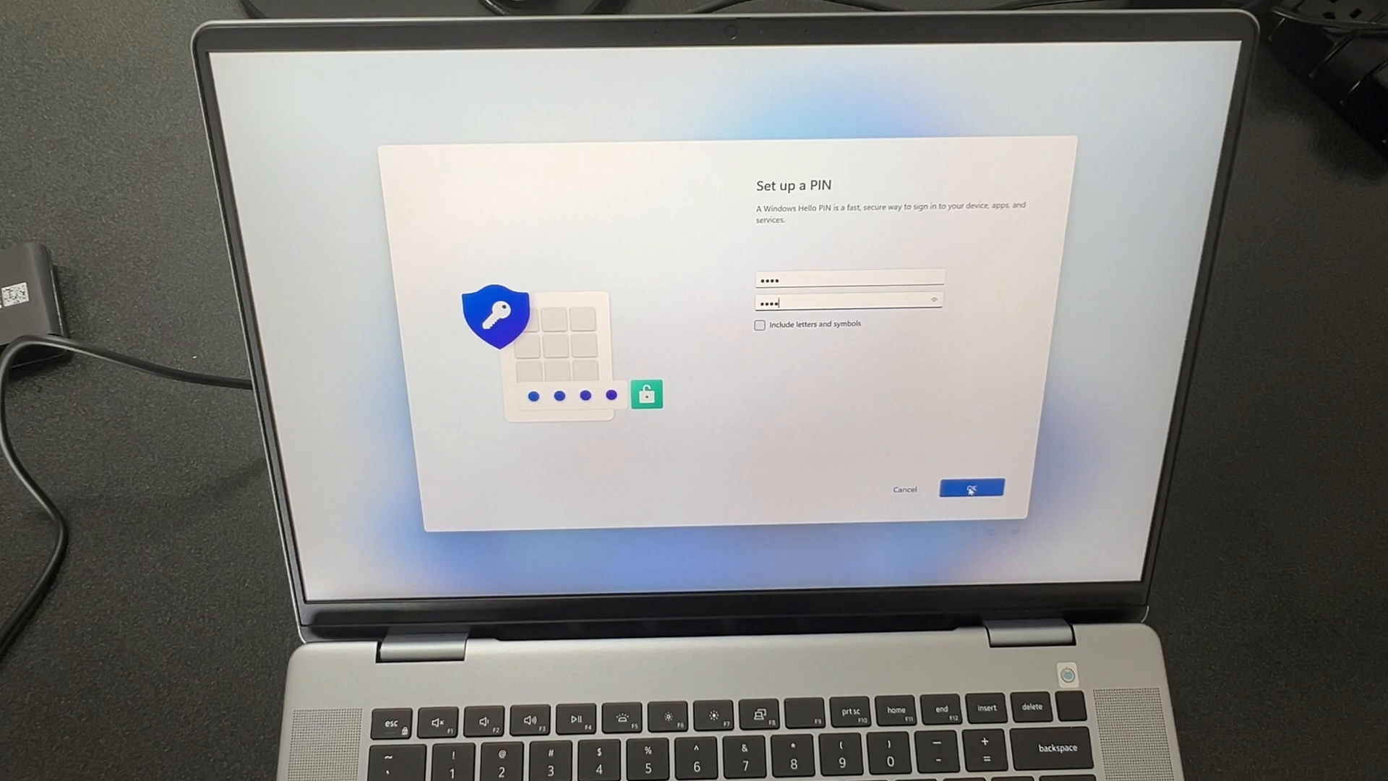
pyautogui.click(970, 487)
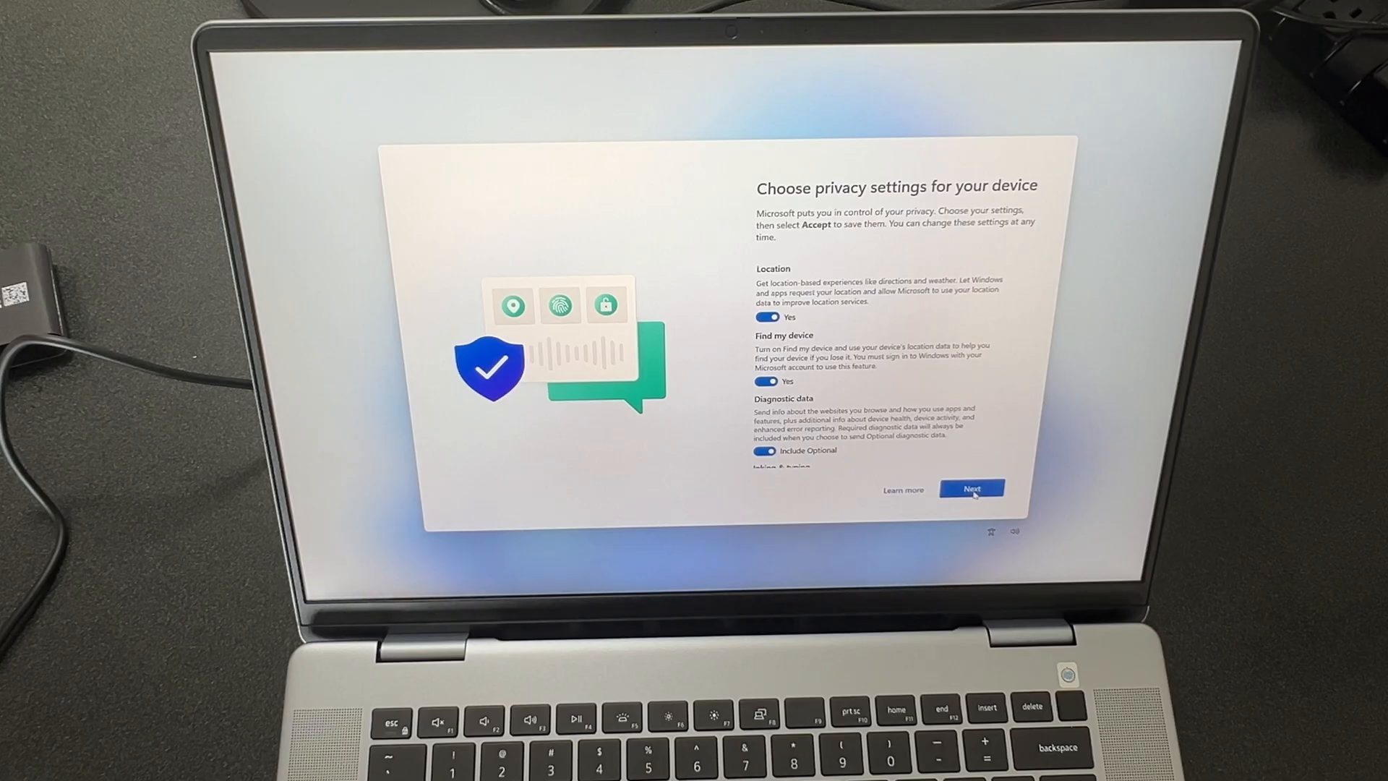
pyautogui.moveTo(1017, 338)
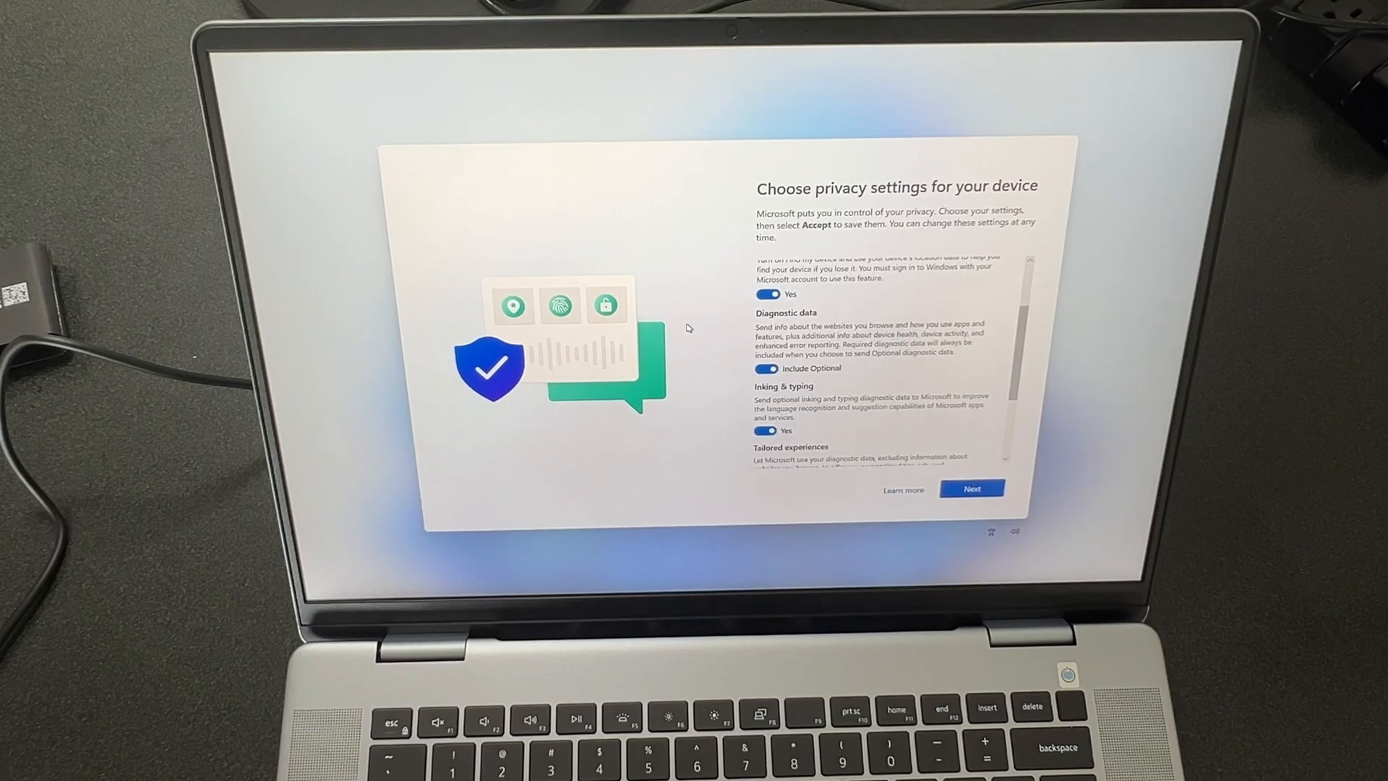
# Step: Set diagnostics to required only, turn off inking & typing and tailored experiences, and accept
pyautogui.click(766, 368)
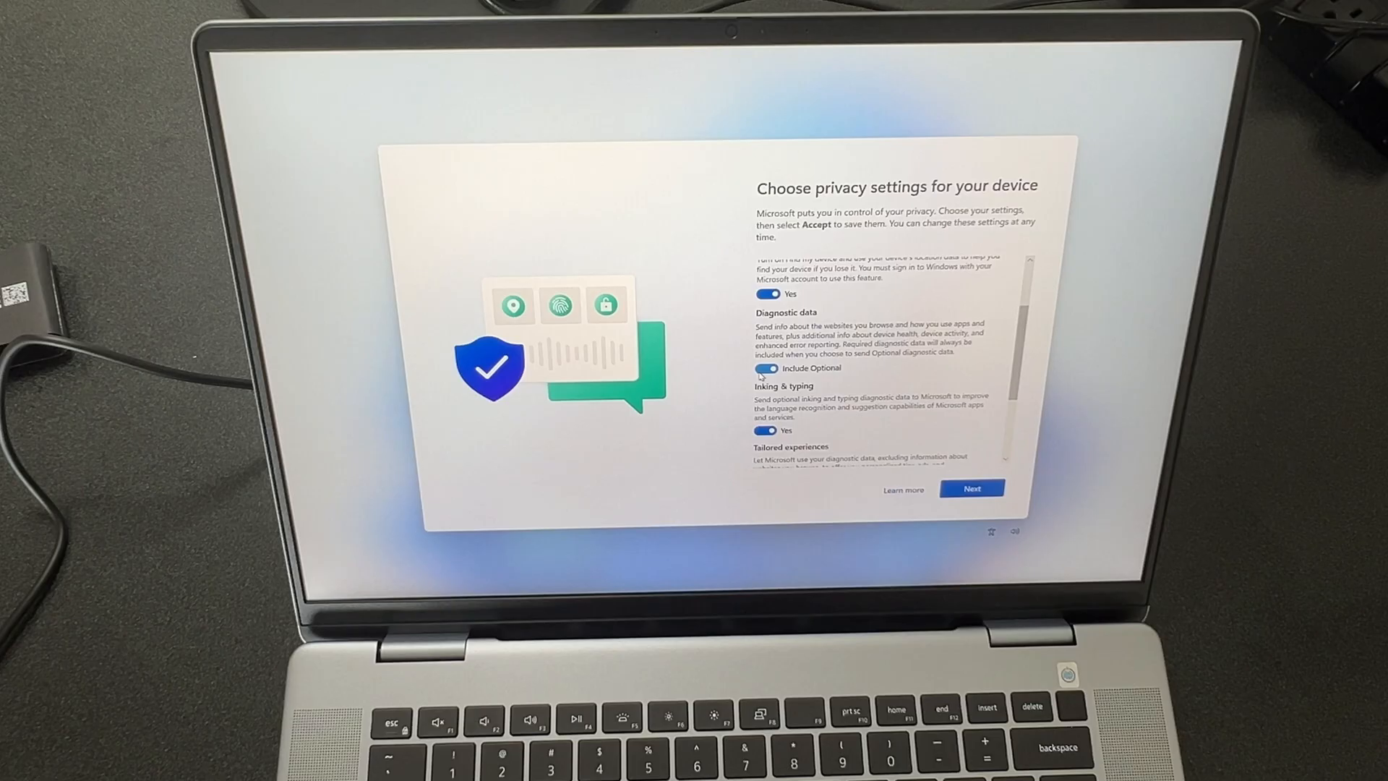
pyautogui.scroll(-3)
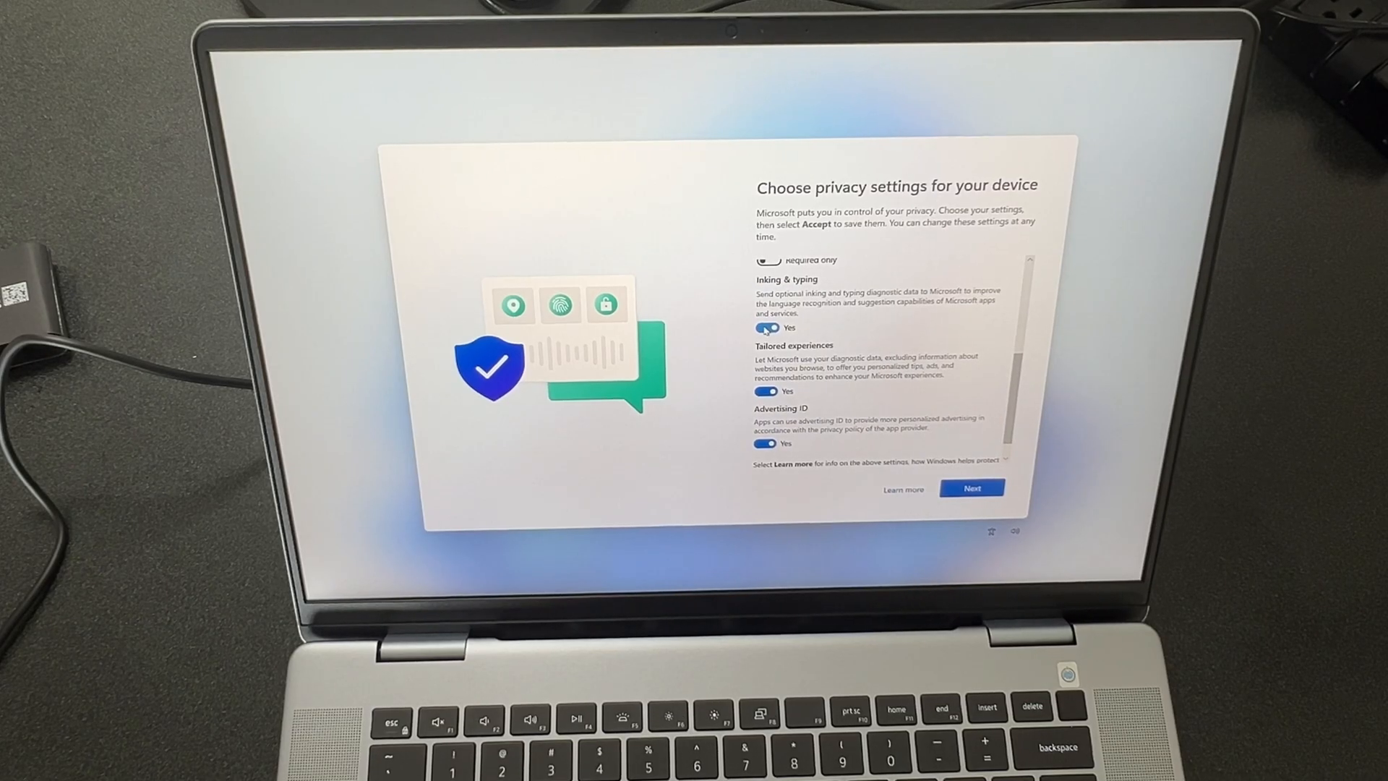
pyautogui.click(765, 327)
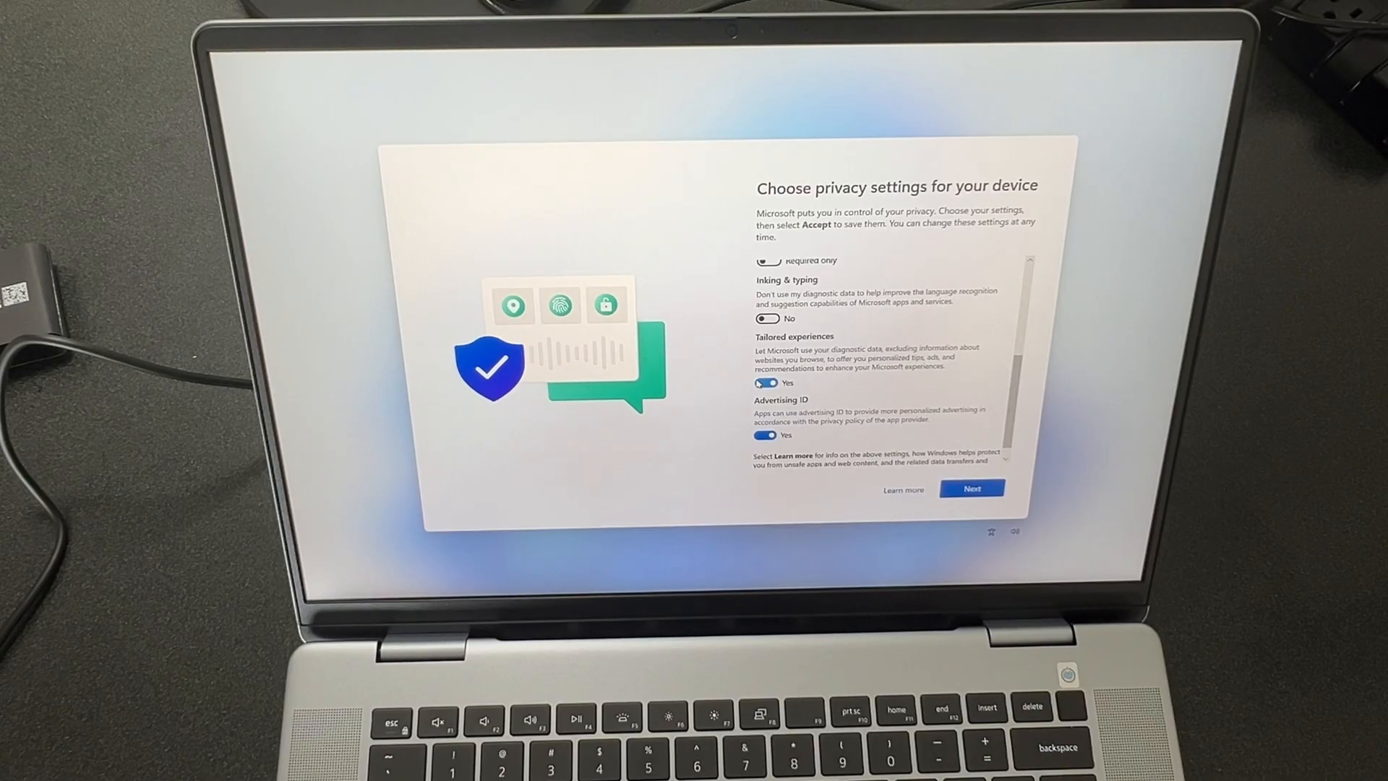
pyautogui.click(782, 318)
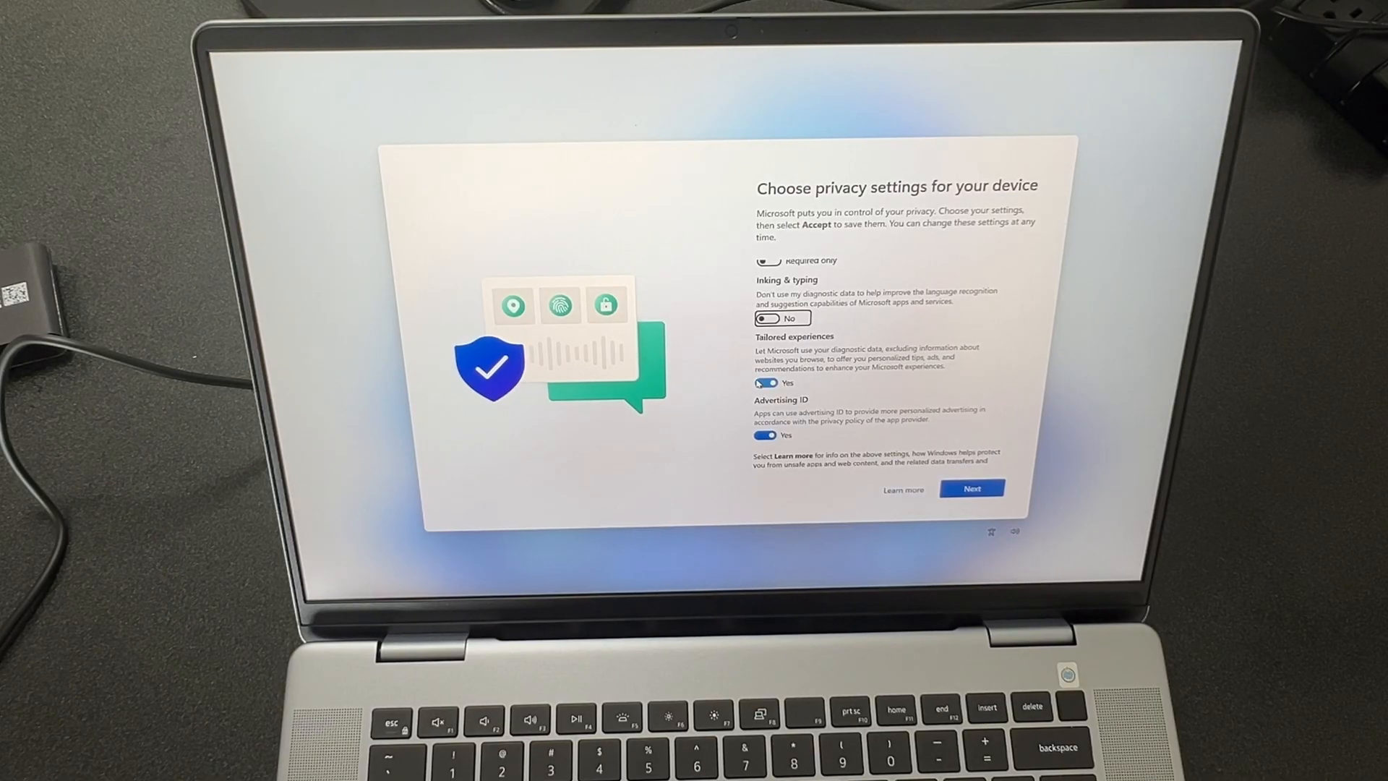
pyautogui.click(765, 381)
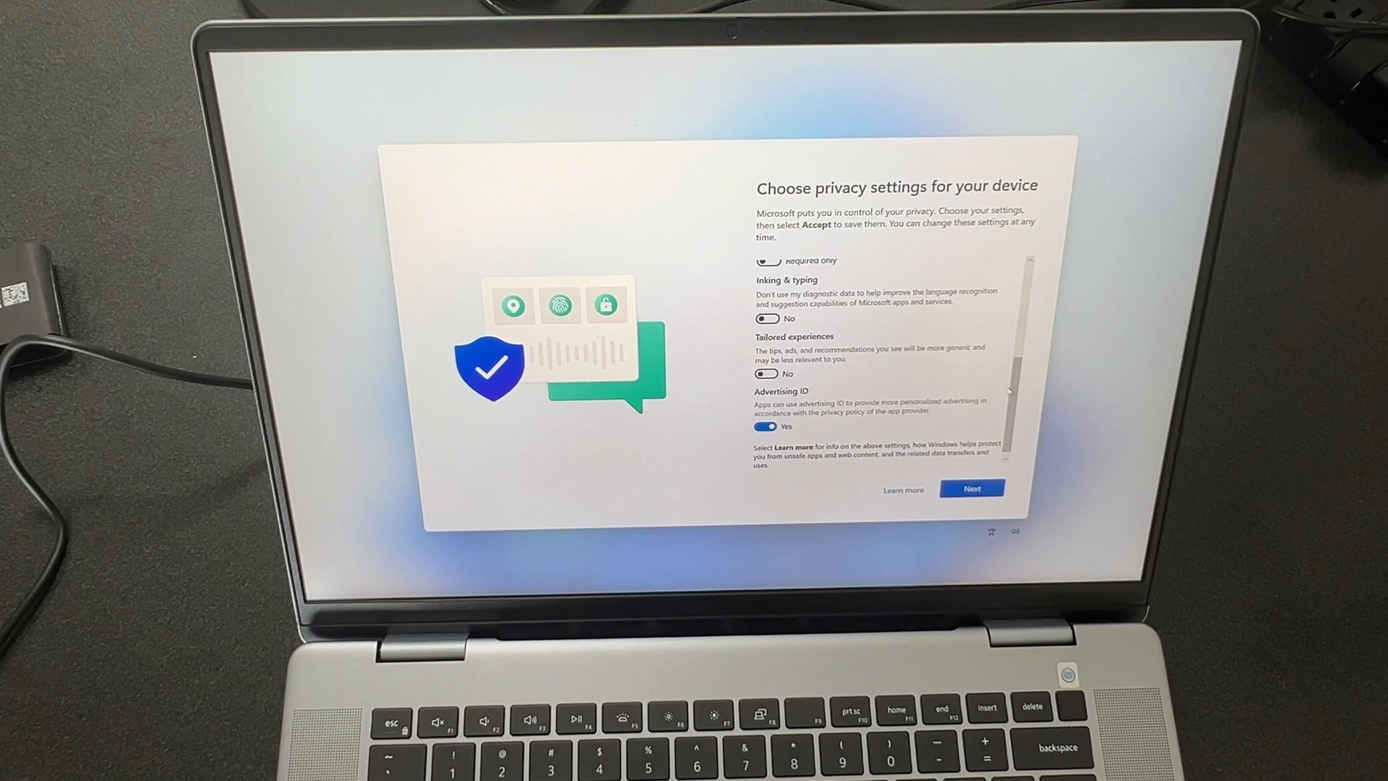
pyautogui.click(765, 425)
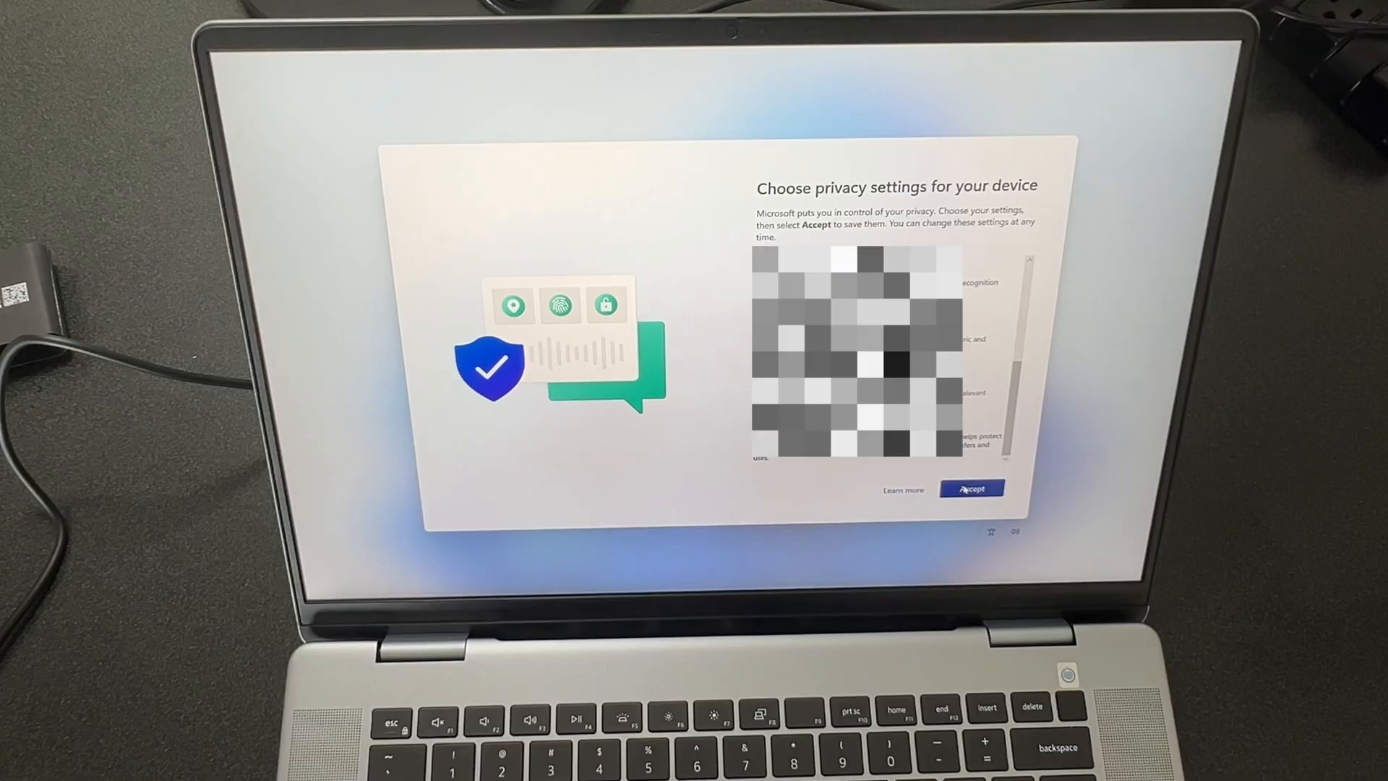
pyautogui.click(971, 487)
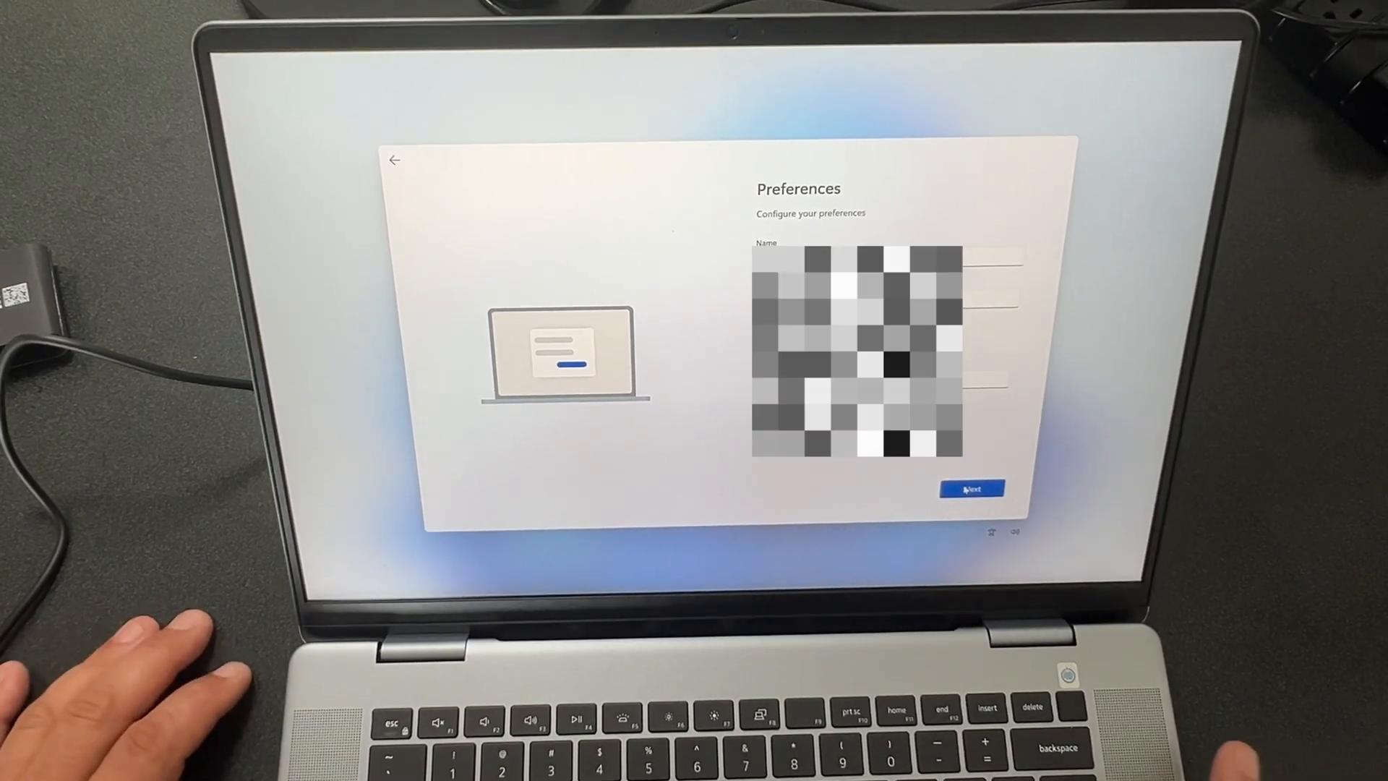
# Step: Agree to Dell's privacy policy, change the McAfee consent, and continue
pyautogui.click(970, 488)
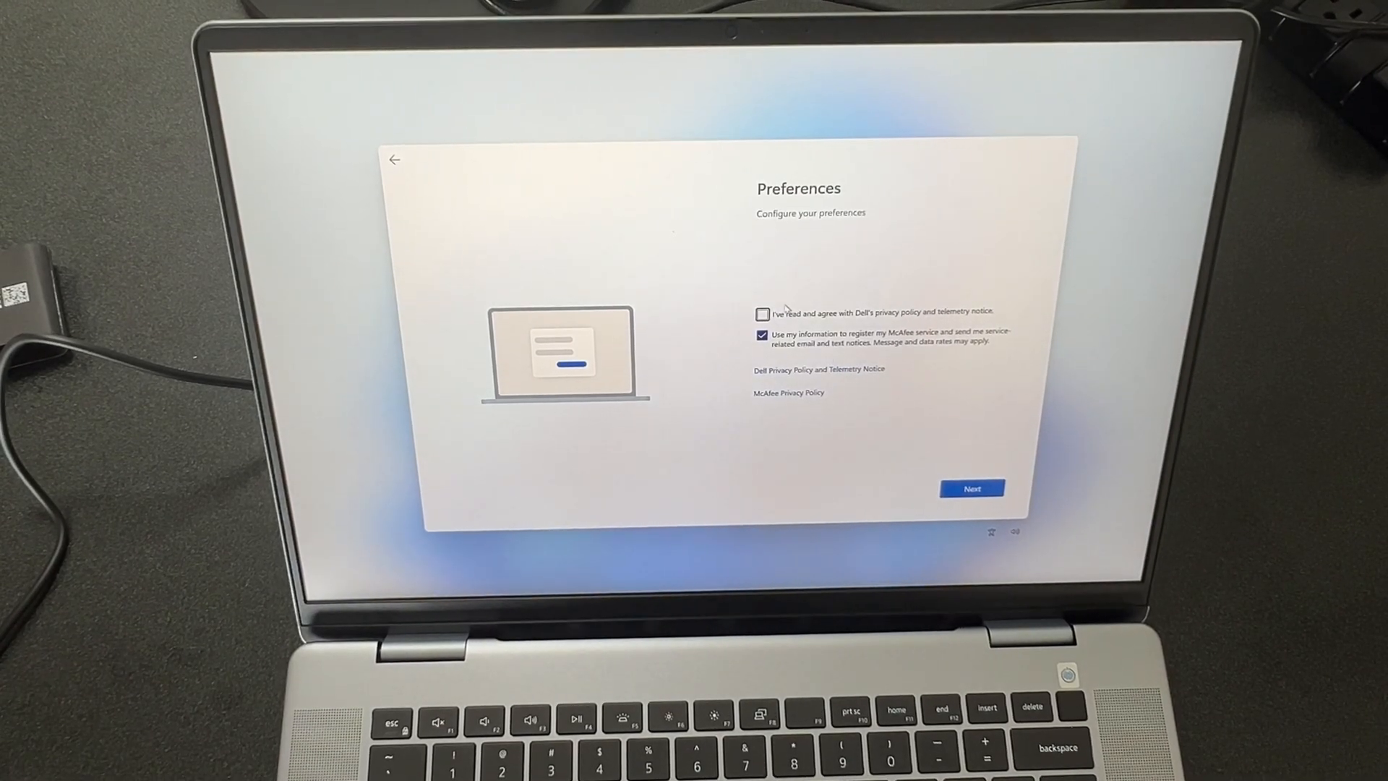
pyautogui.click(762, 314)
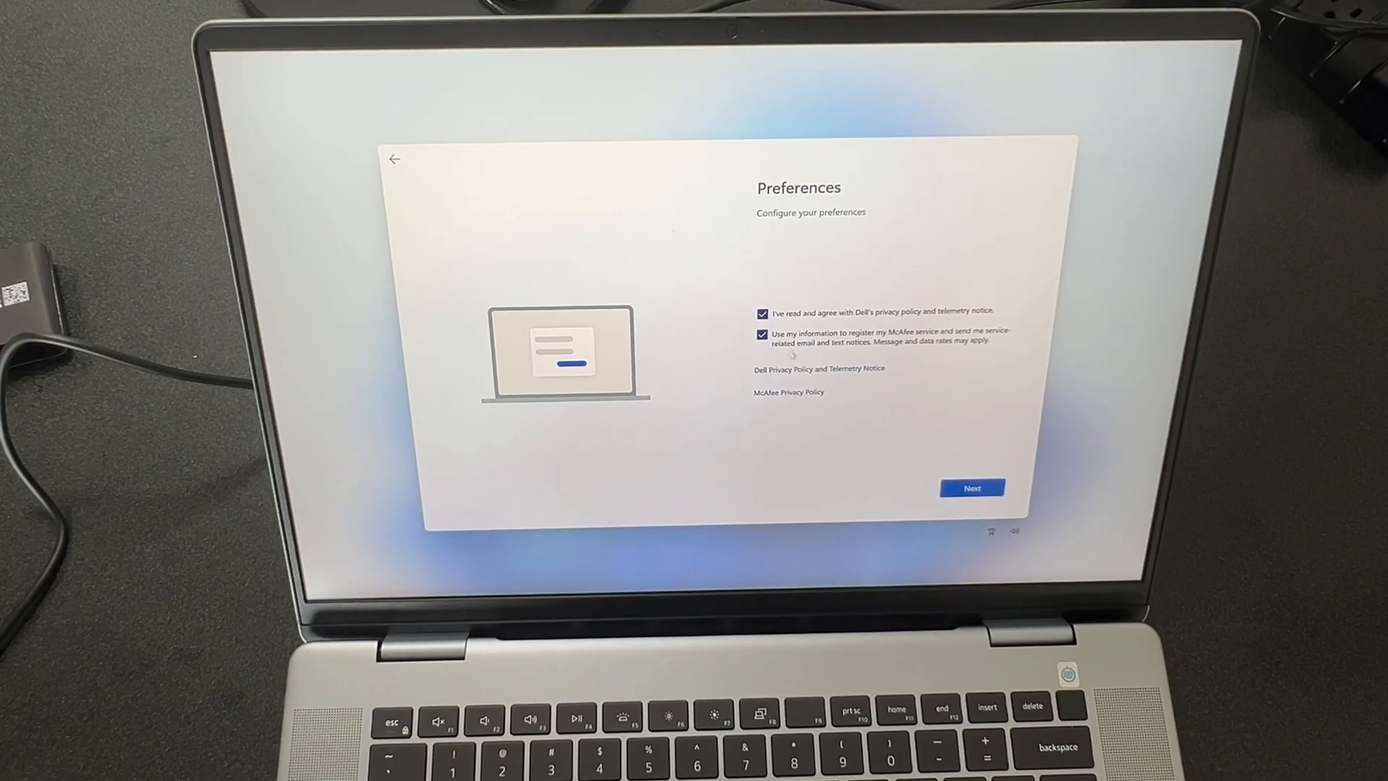
pyautogui.click(762, 334)
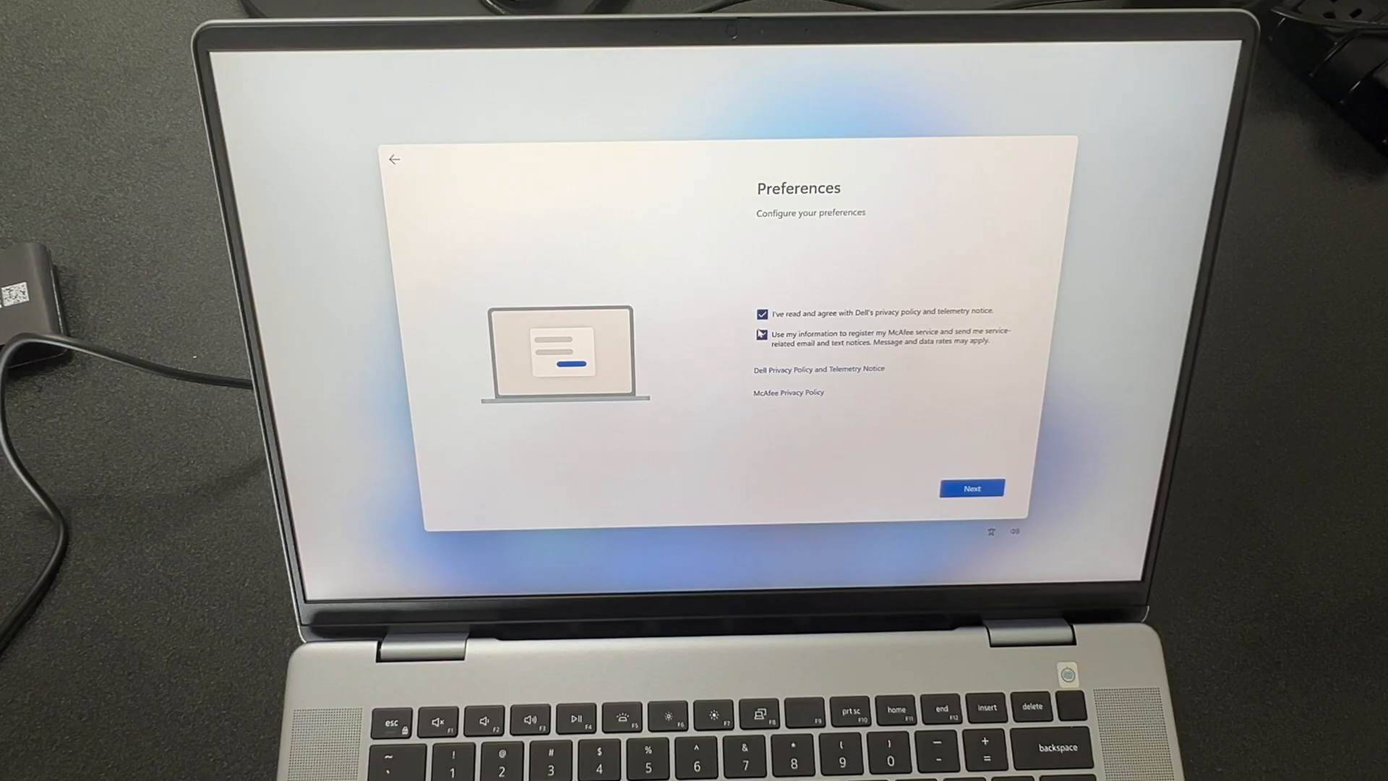
pyautogui.click(971, 487)
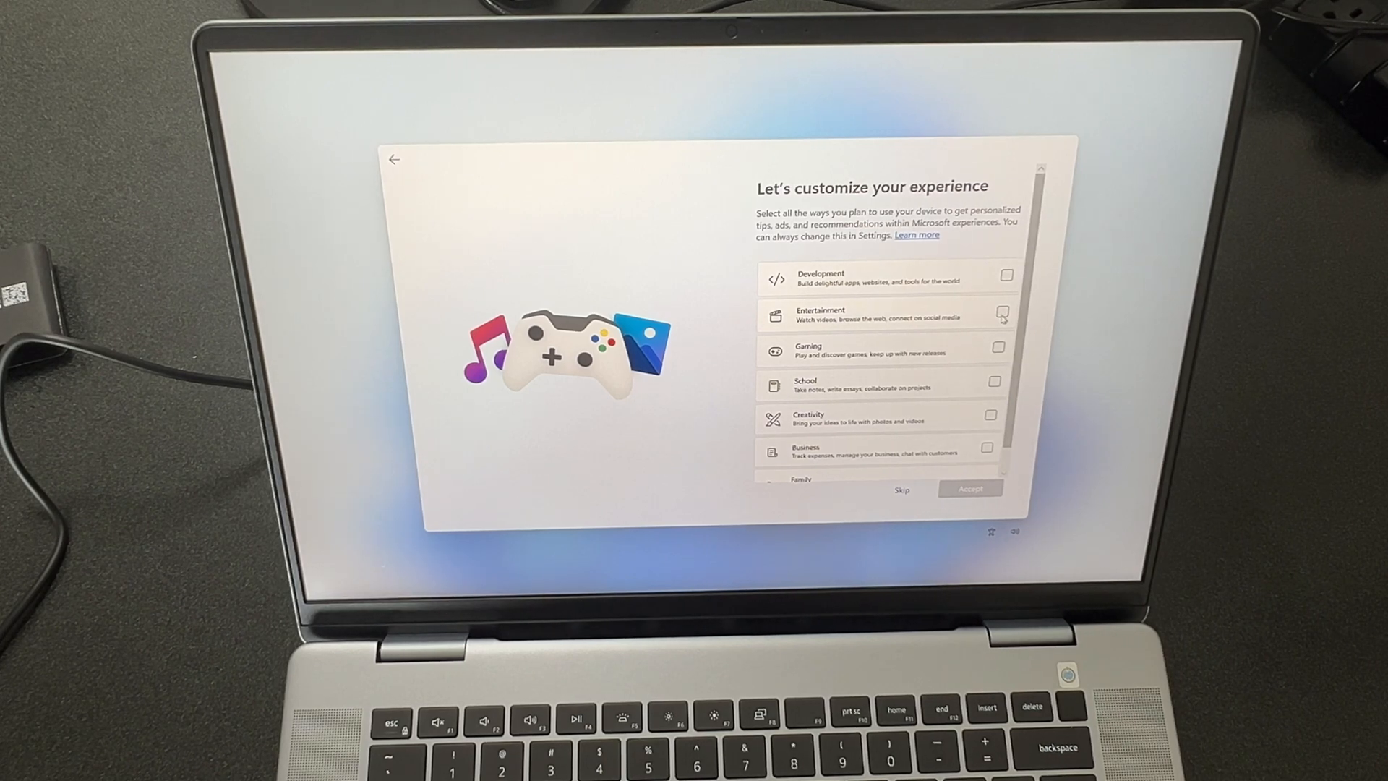
# Step: Choose Entertainment, Creativity, Business and Family as planned uses and accept
pyautogui.click(1004, 317)
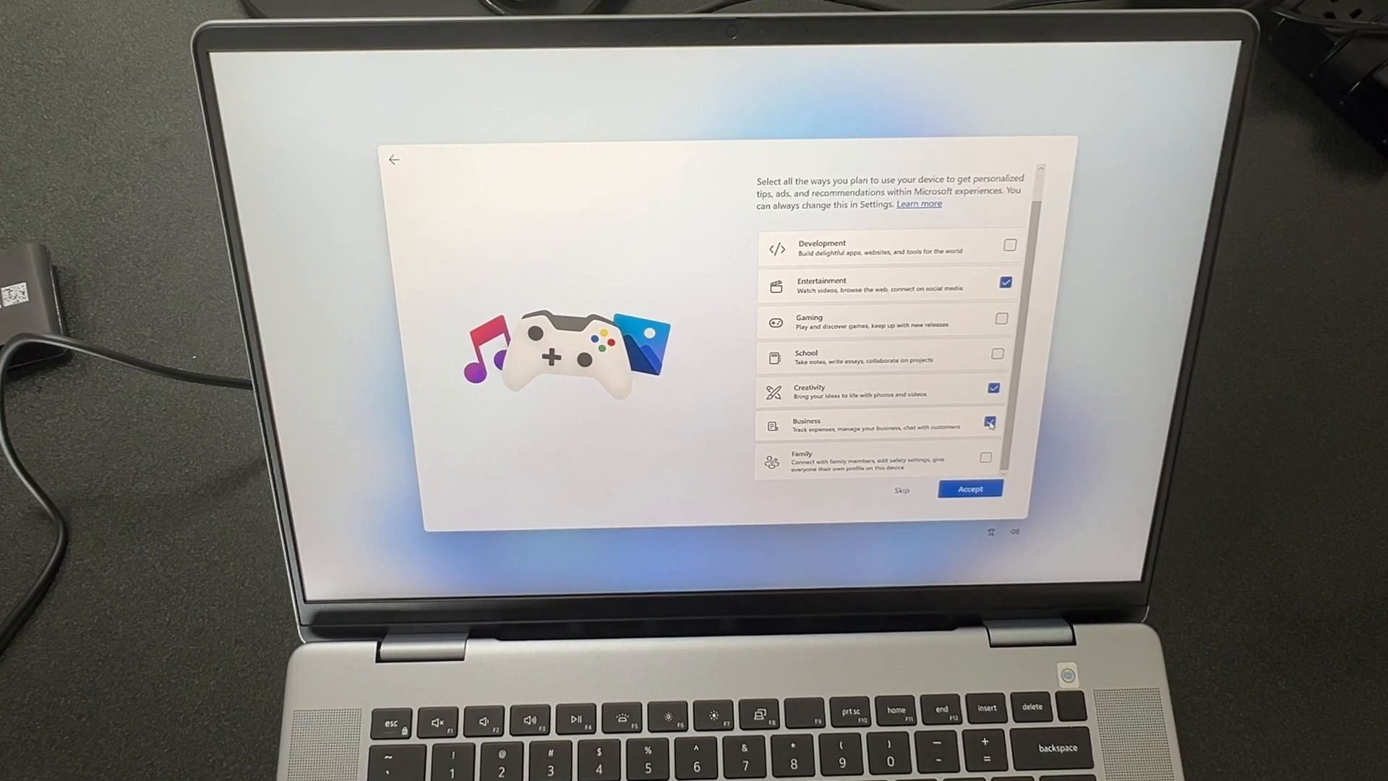
pyautogui.click(985, 457)
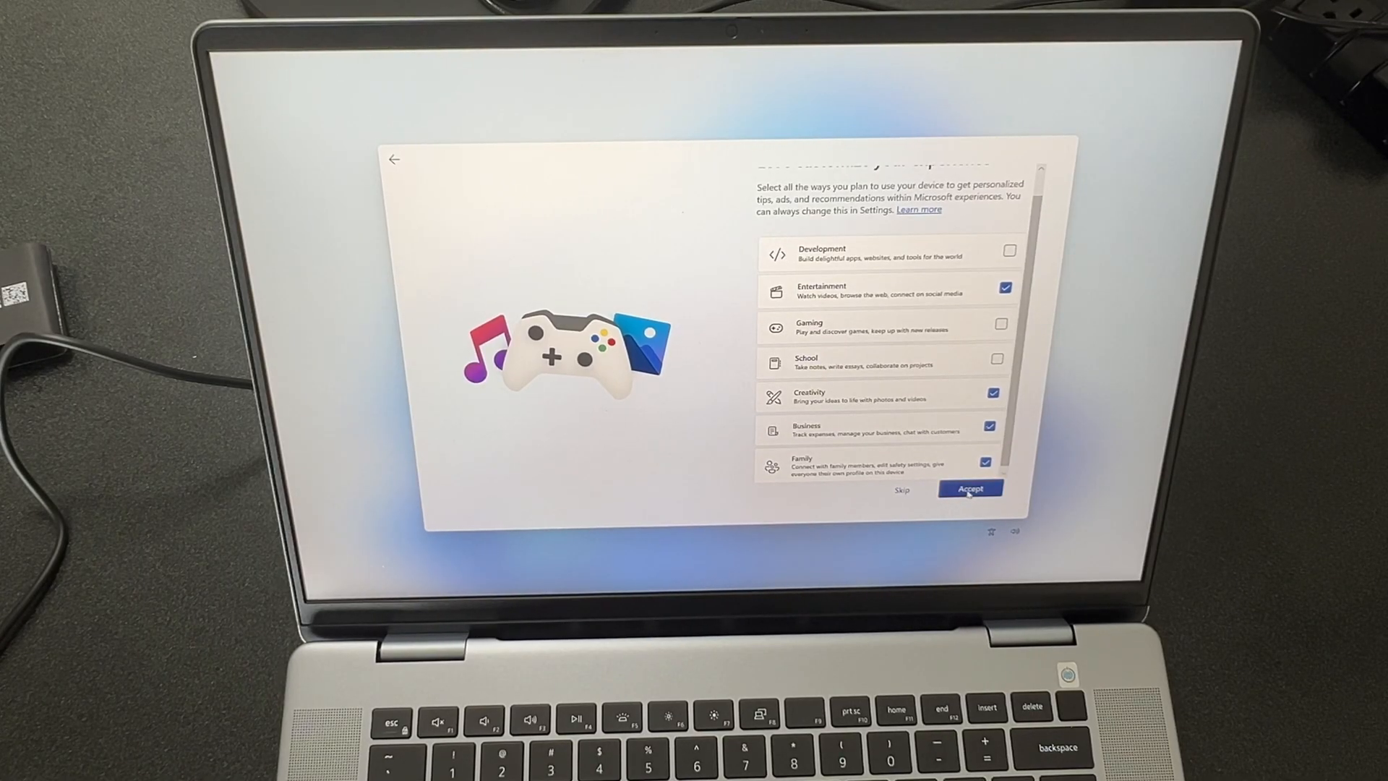
pyautogui.click(970, 488)
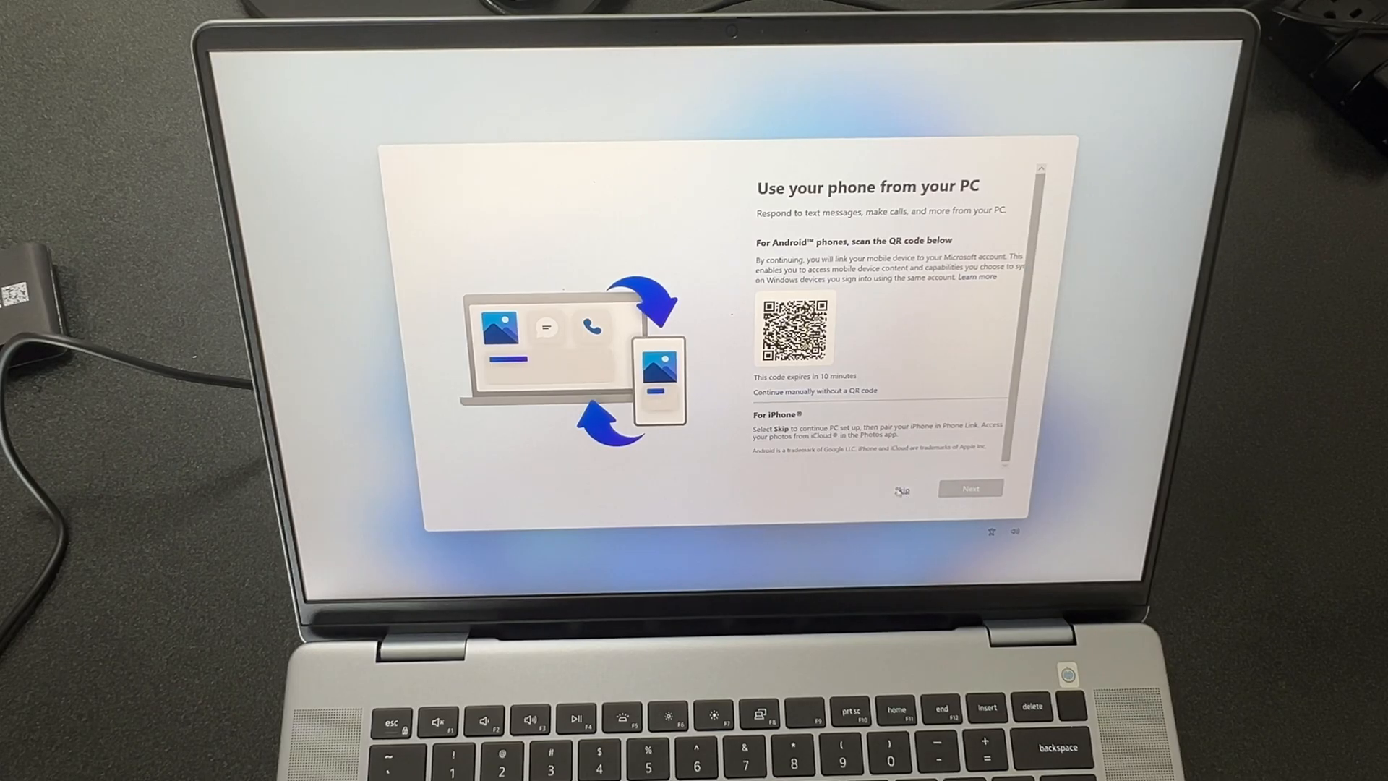
# Step: Skip phone linking, OneDrive backup and Edge data import, and dismiss the Microsoft 365 offer
pyautogui.click(968, 487)
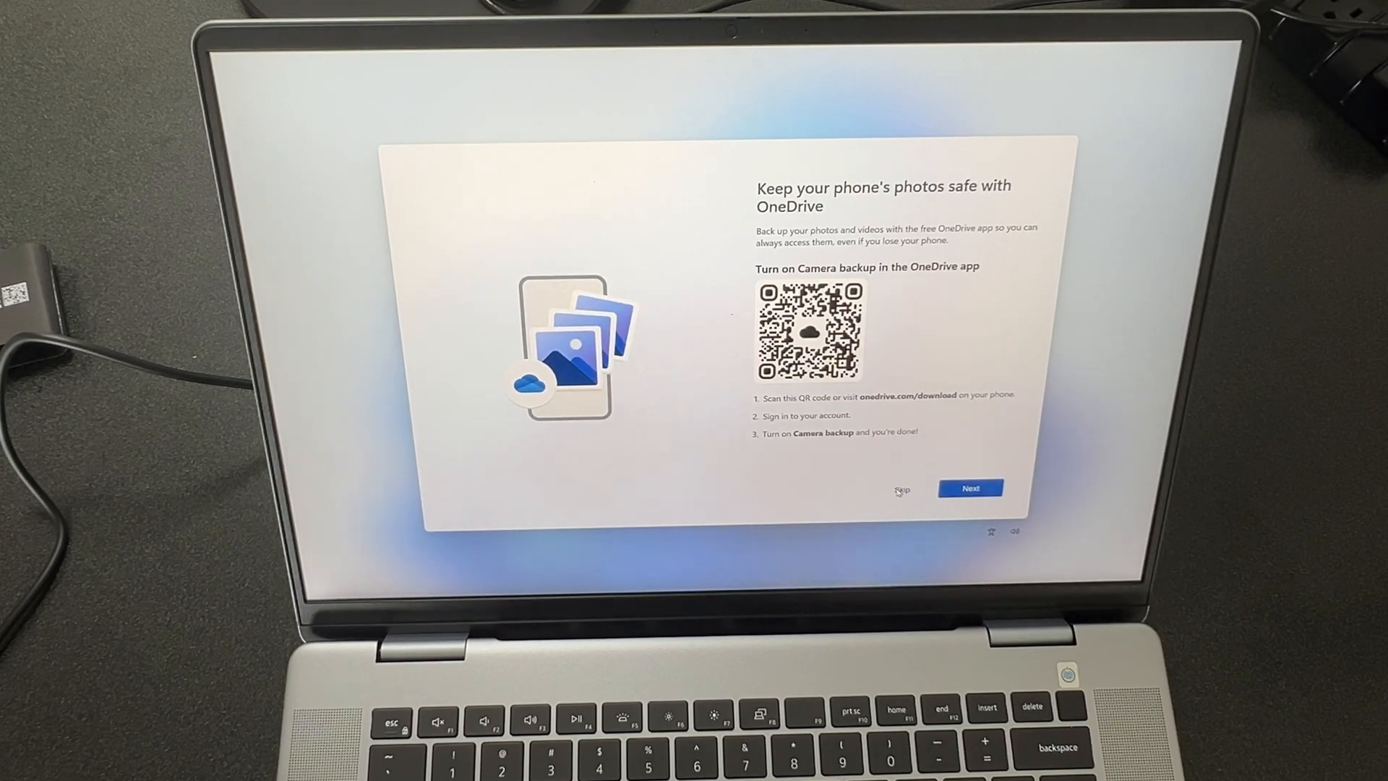
pyautogui.click(970, 487)
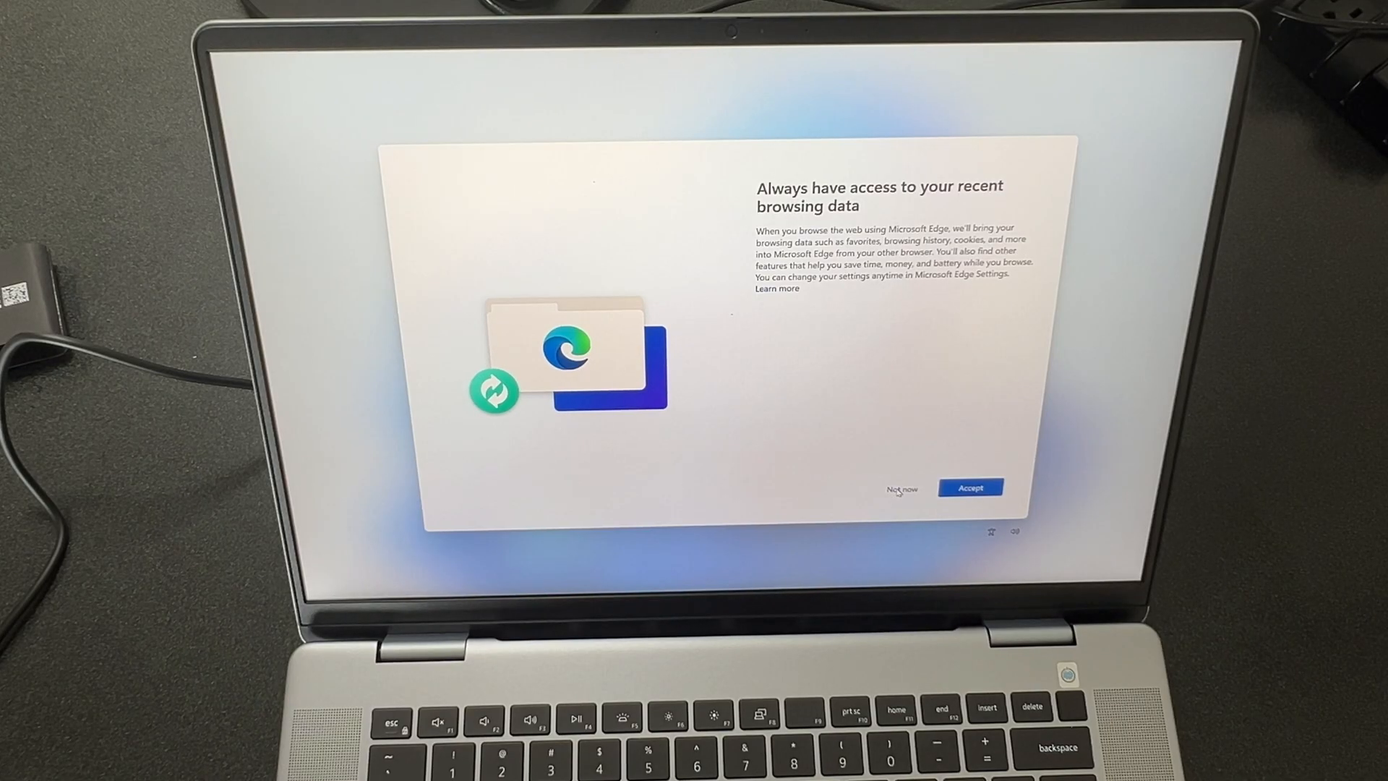
pyautogui.click(970, 487)
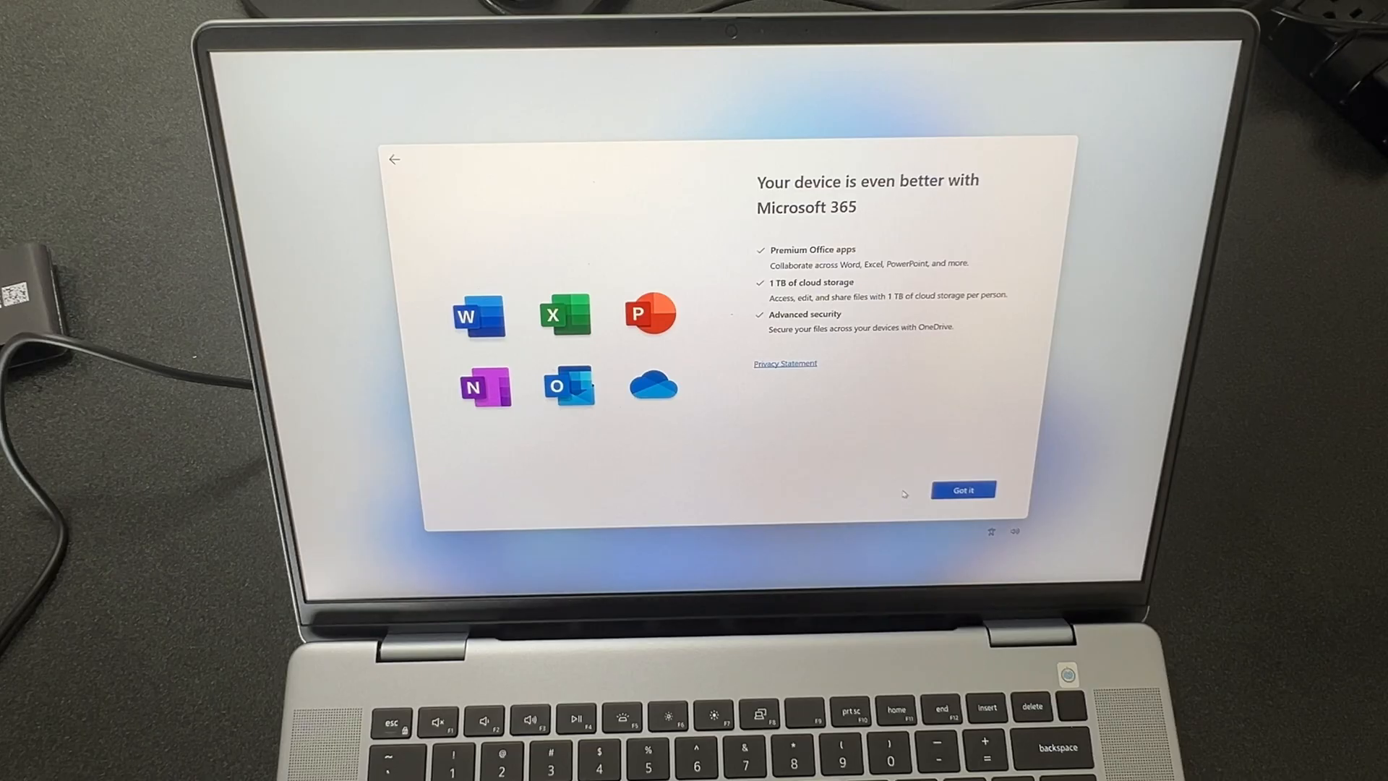
pyautogui.click(963, 490)
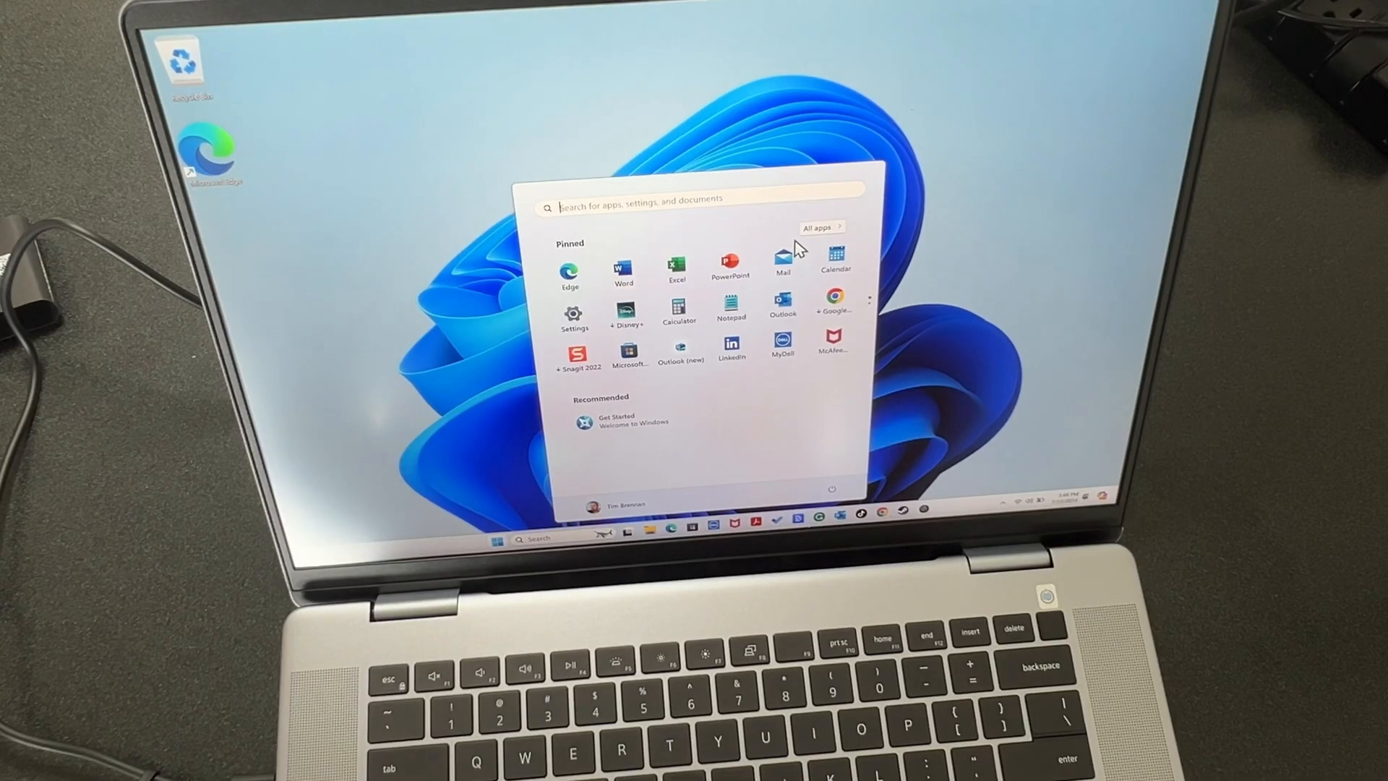
# Step: Launch the Settings app from Start
pyautogui.click(574, 313)
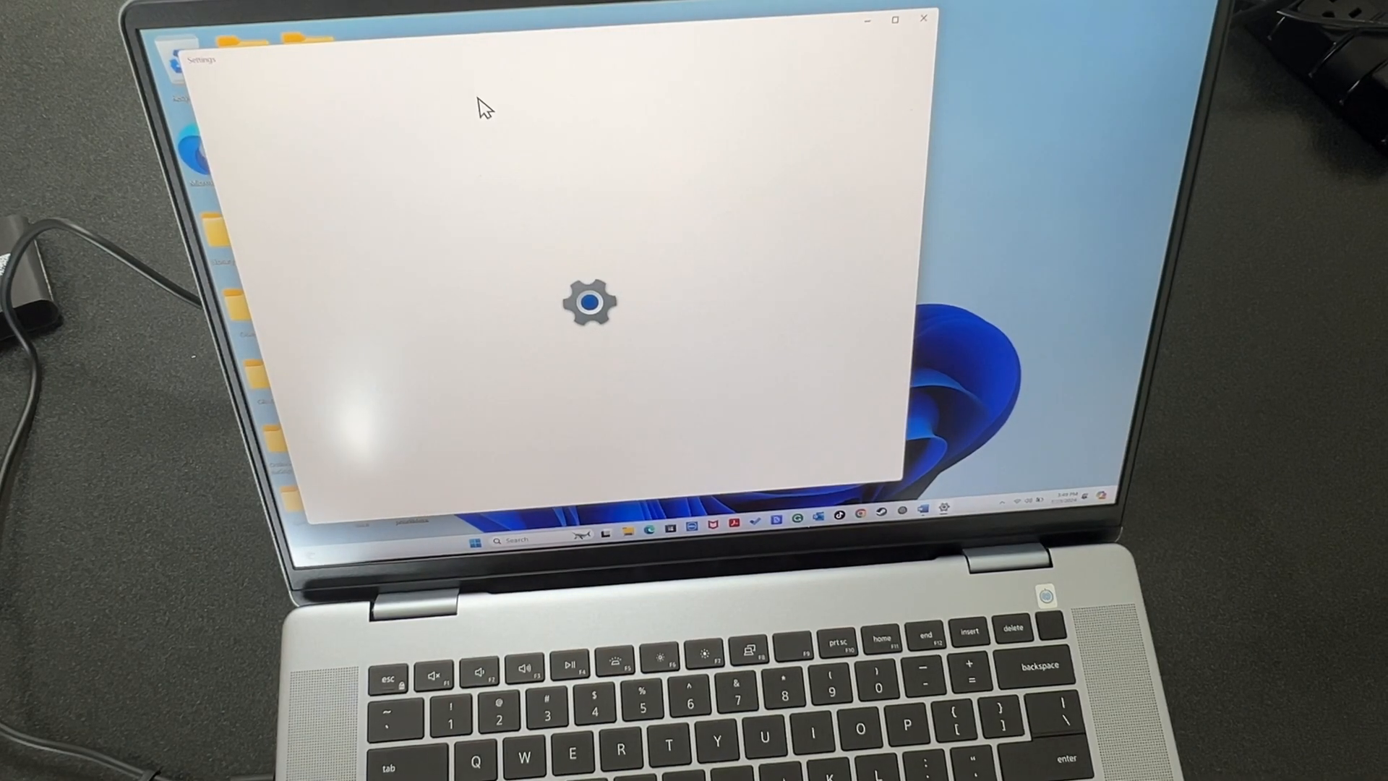
pyautogui.moveTo(442, 49)
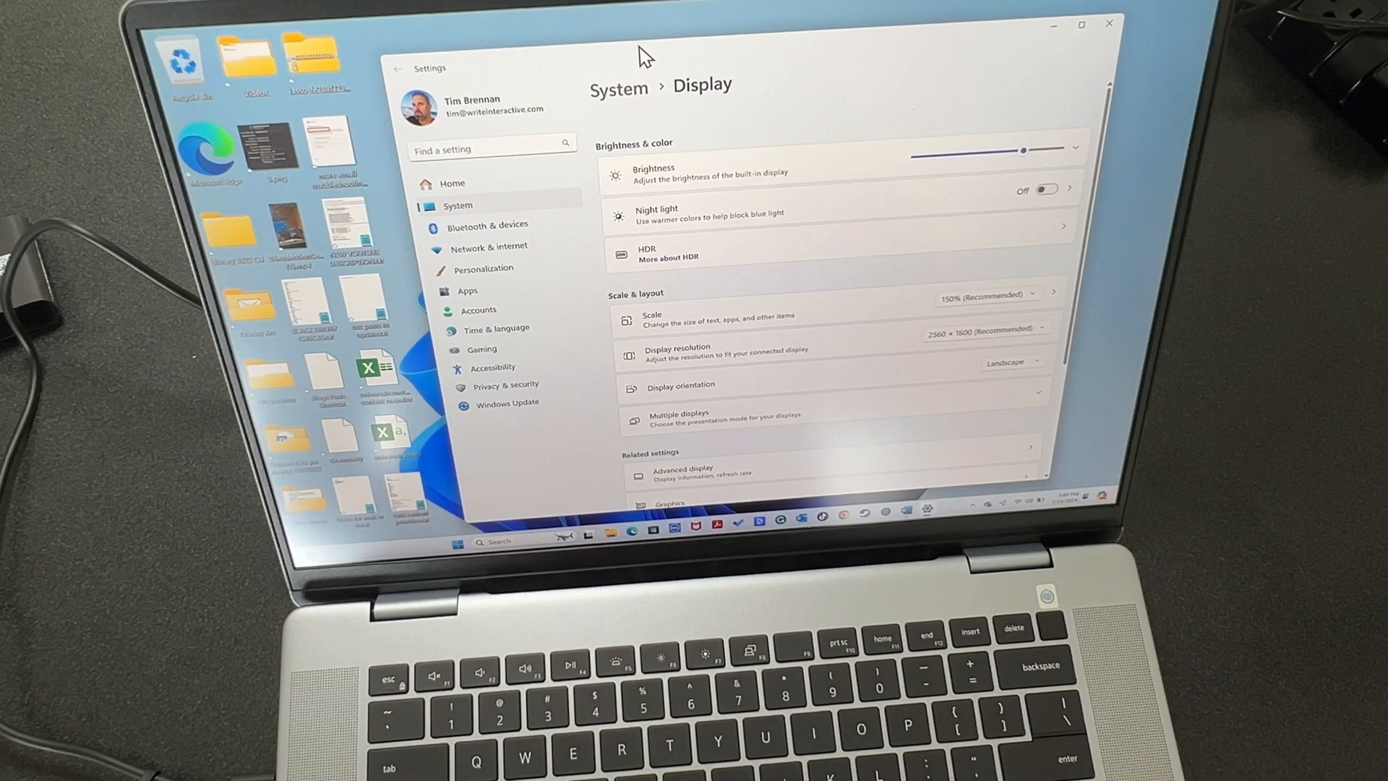
pyautogui.moveTo(756, 197)
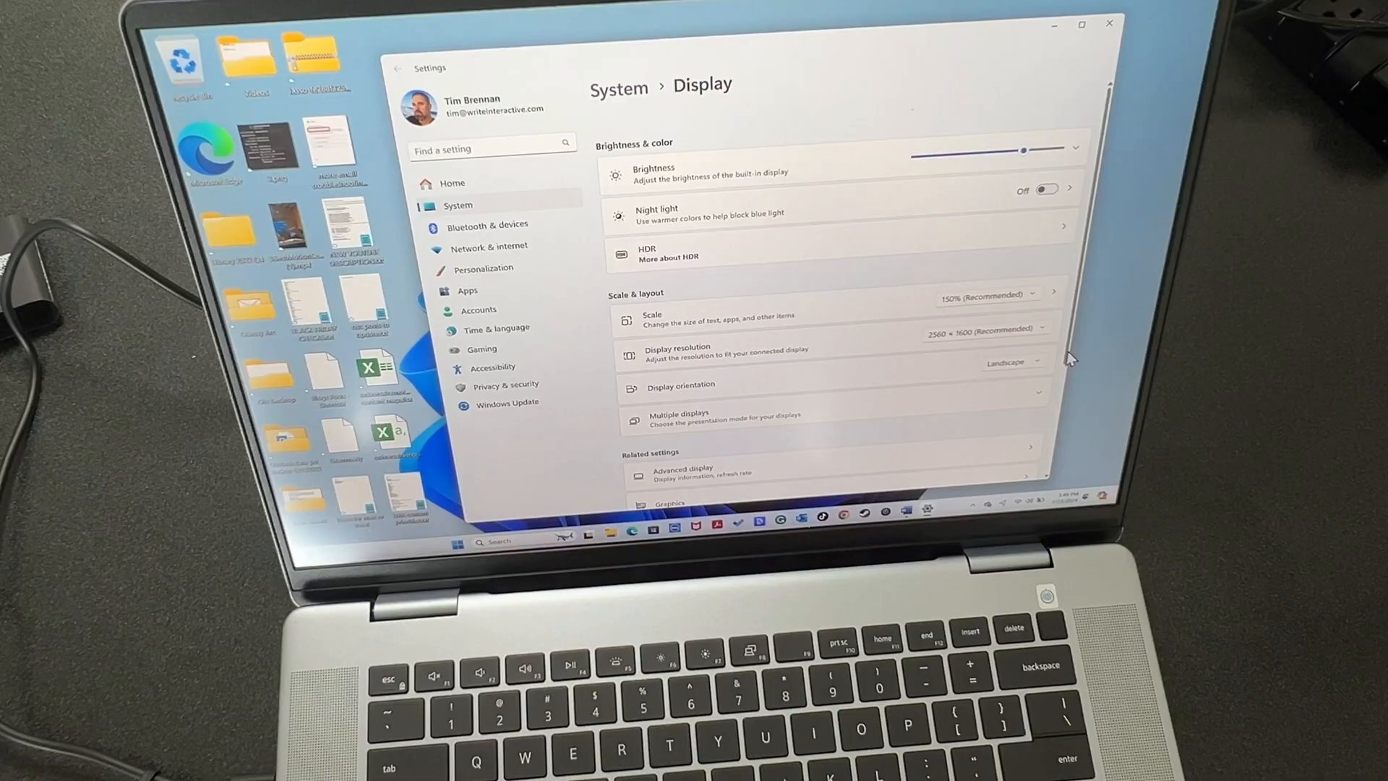
# Step: Confirm 120 Hz under Advanced display, then set Scale to 100% instead of 150%
pyautogui.scroll(-3)
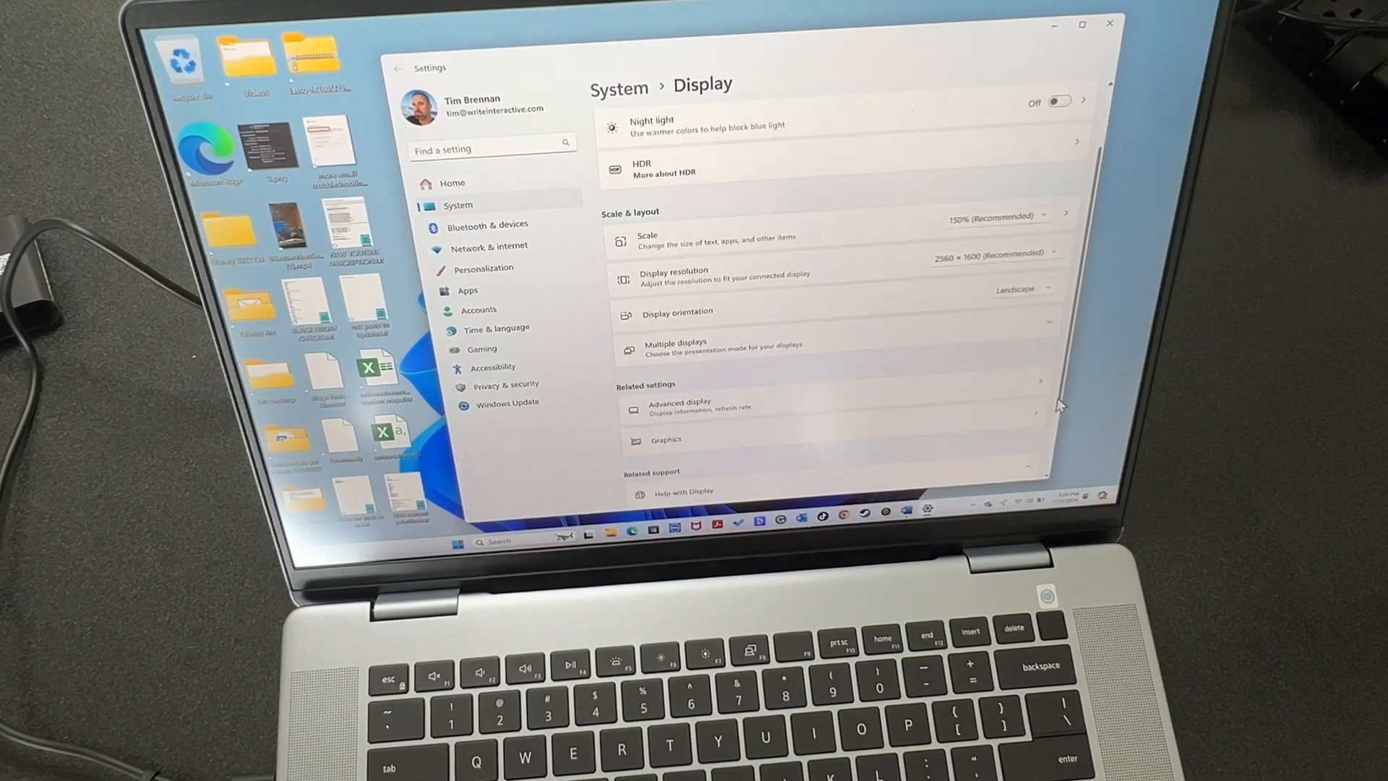
pyautogui.scroll(-3)
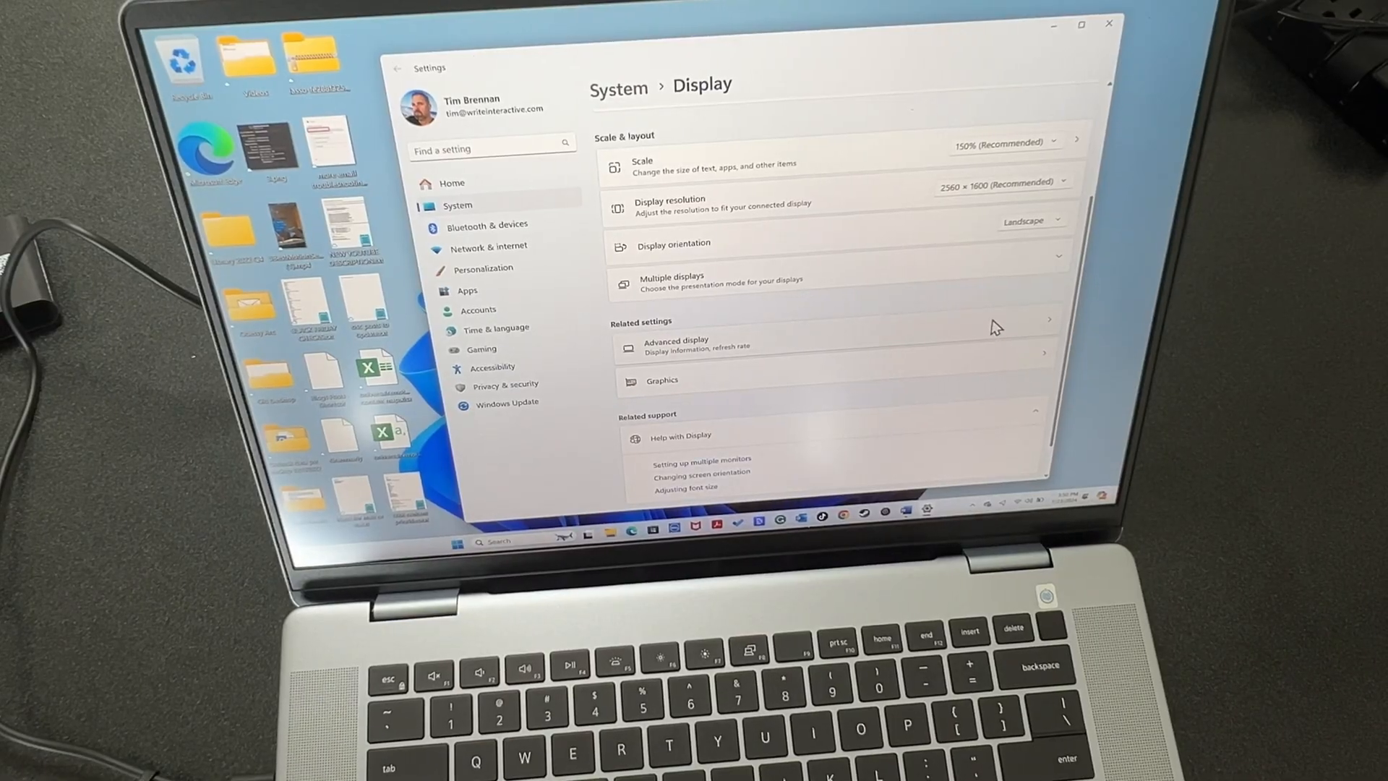
pyautogui.click(675, 344)
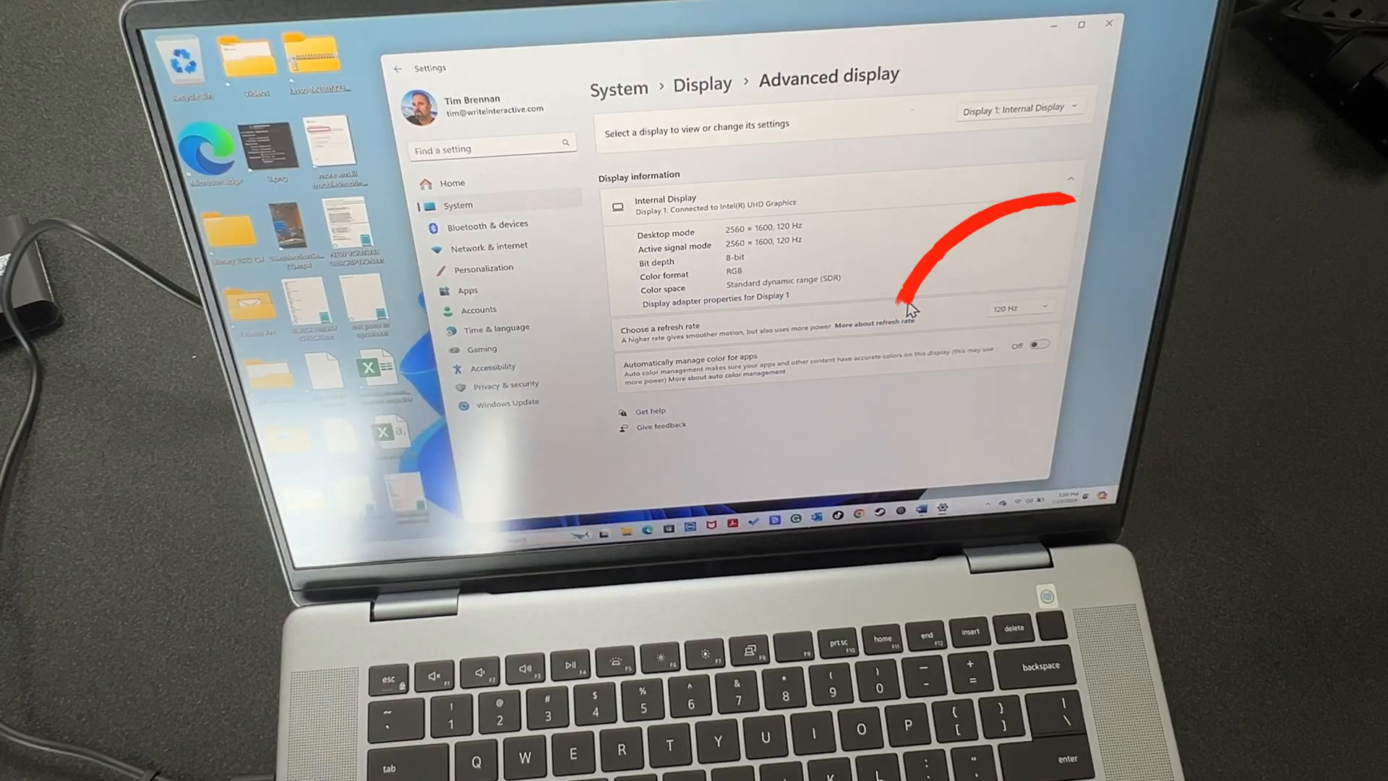
pyautogui.click(396, 68)
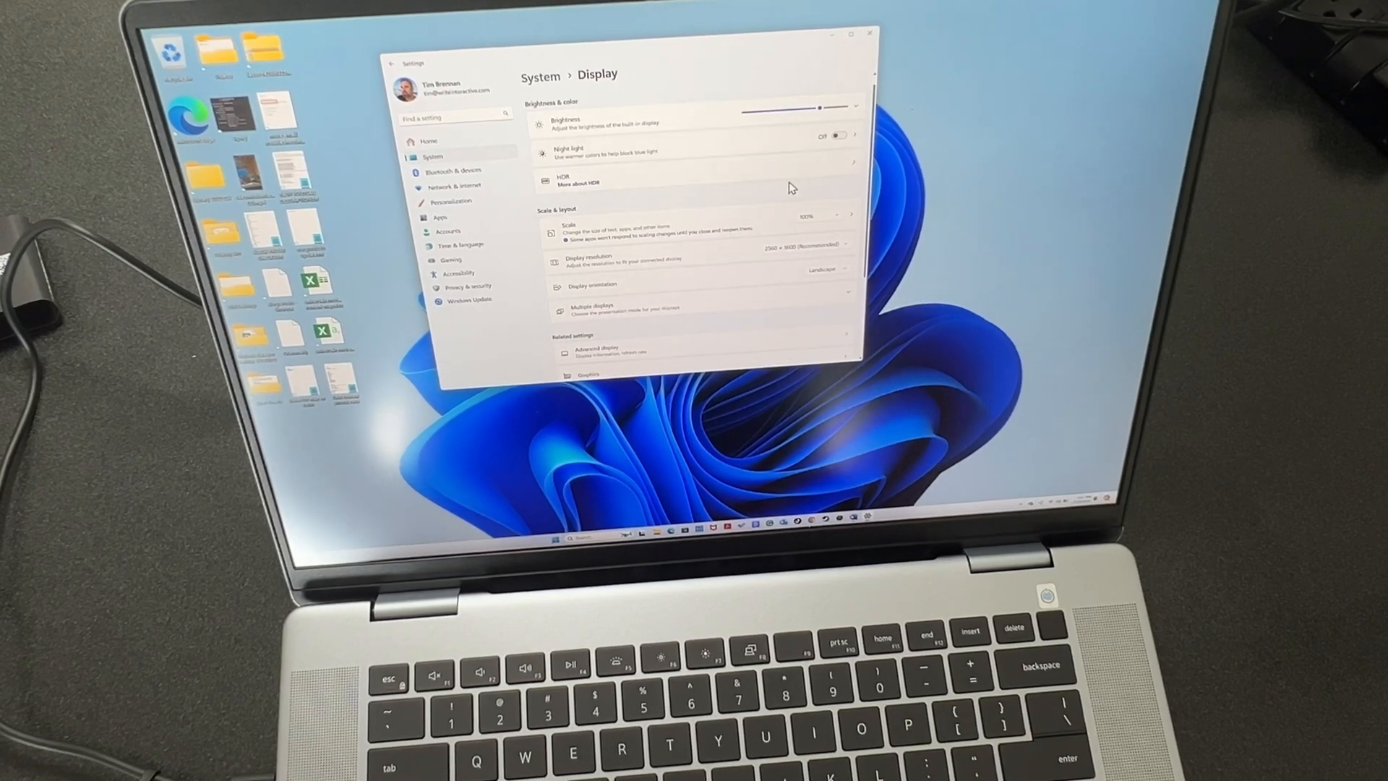
pyautogui.click(826, 216)
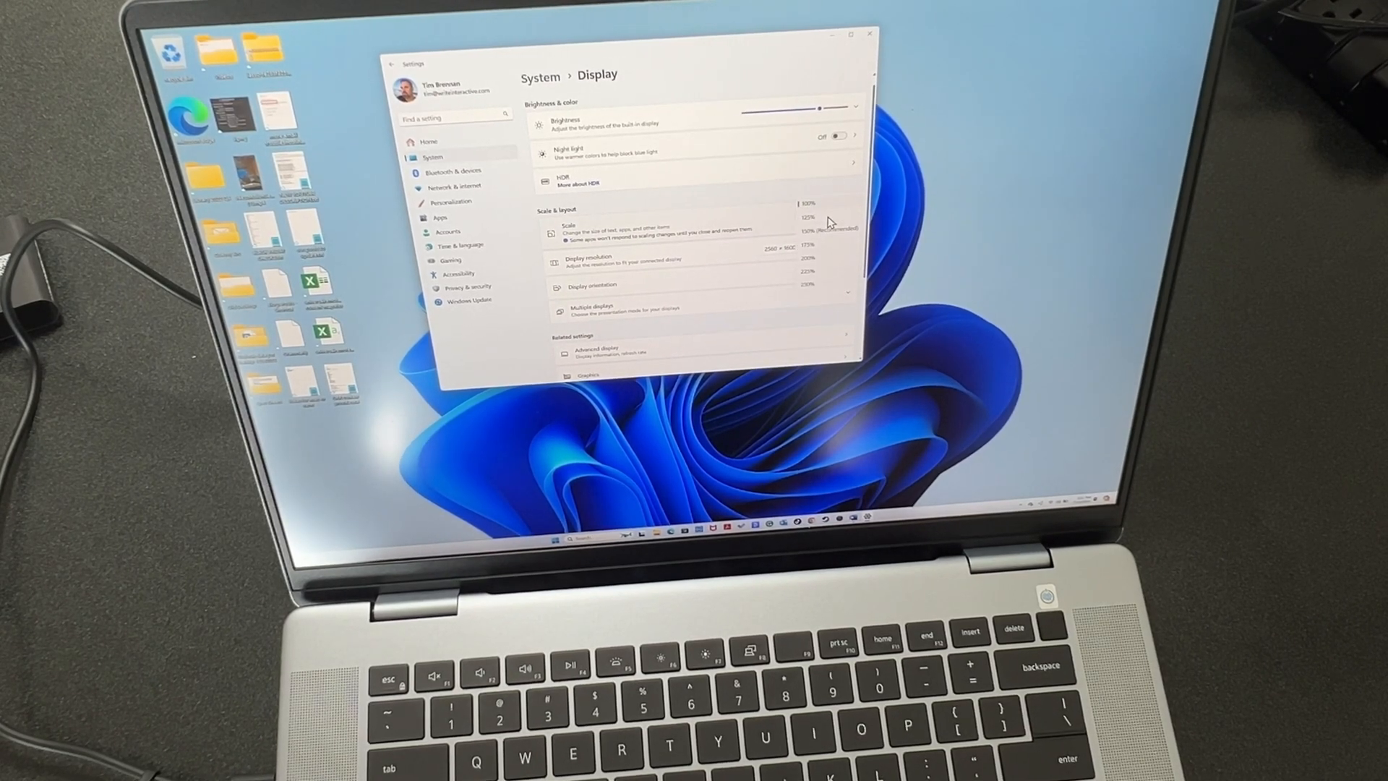